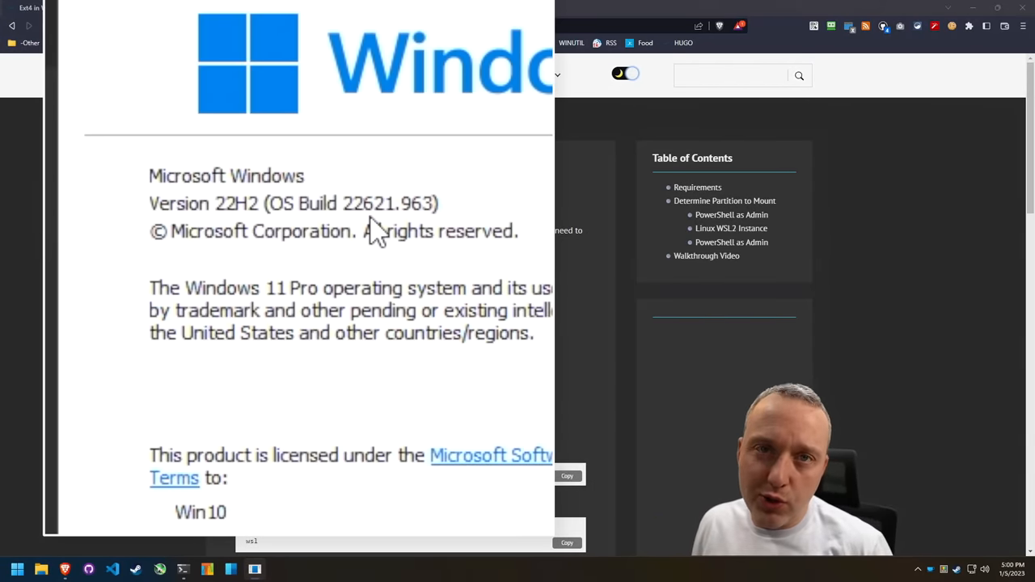
mouse_move(352, 227)
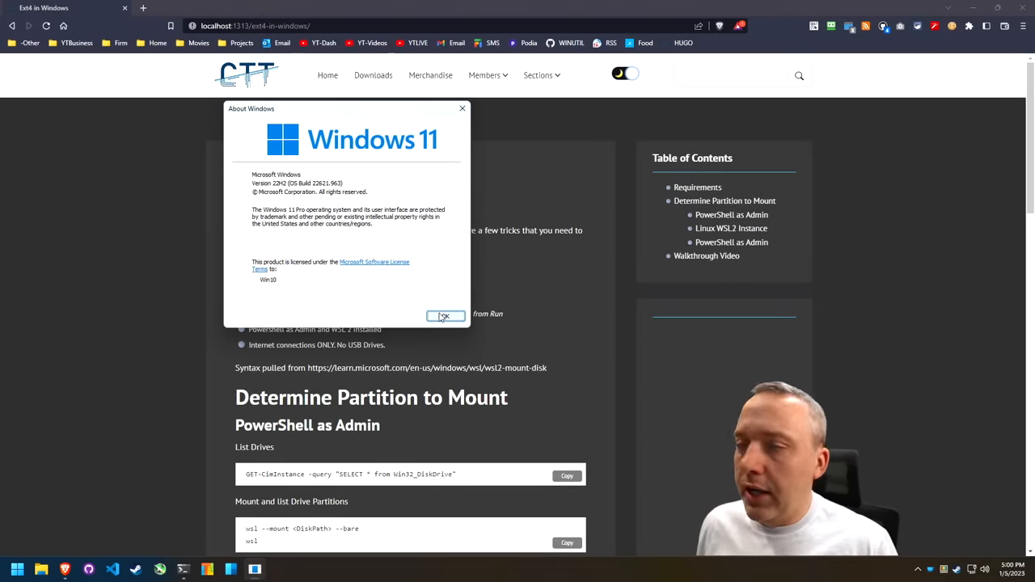
Step: Dismiss the About Windows dialog confirming build 22621.963 to return to the Ext4 guide
left_click(444, 316)
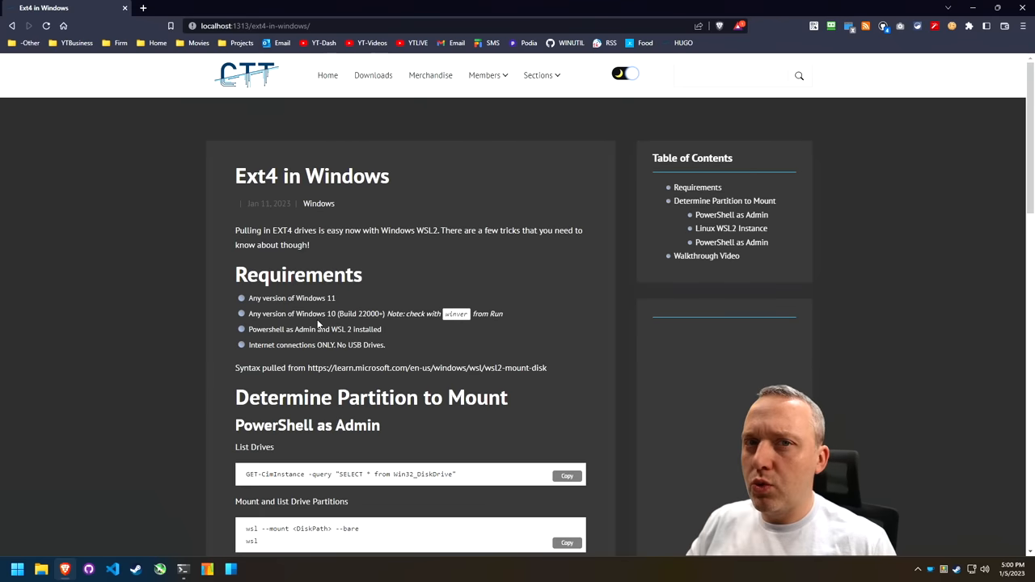
mouse_move(316, 338)
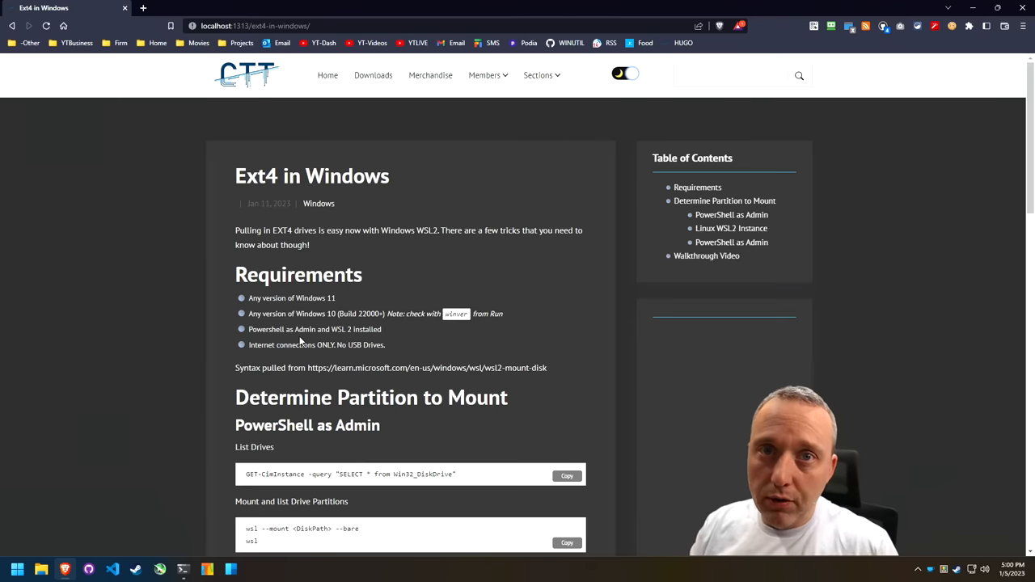
mouse_move(369, 452)
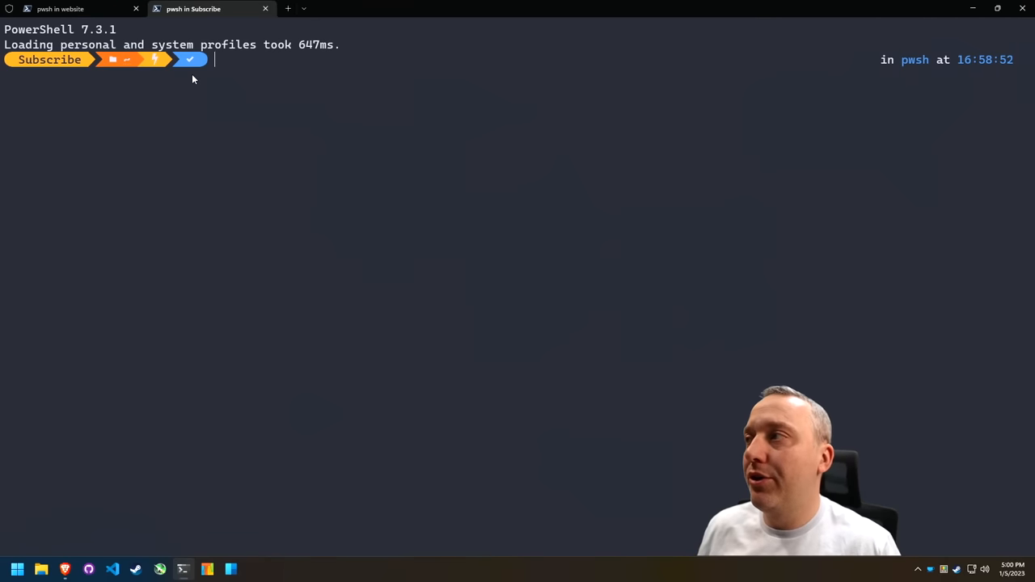
Step: Query Win32_DiskDrive, search winget for partition tools, and install MiniTool Partition Wizard Free
type("GET-CimInstance -query \"SELECT * from Win32_DiskDrive\"")
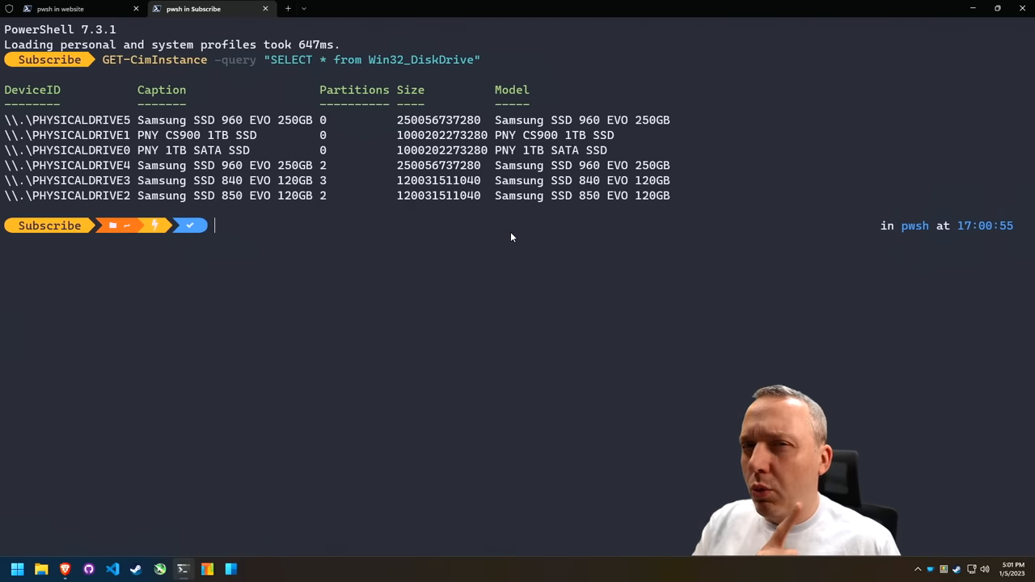
type("winget search partition")
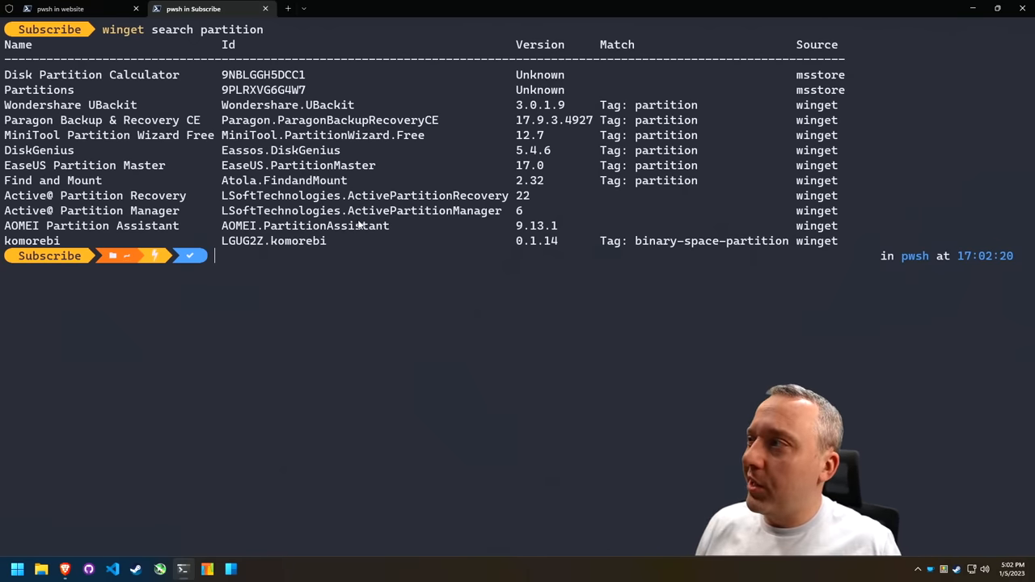
mouse_move(40, 170)
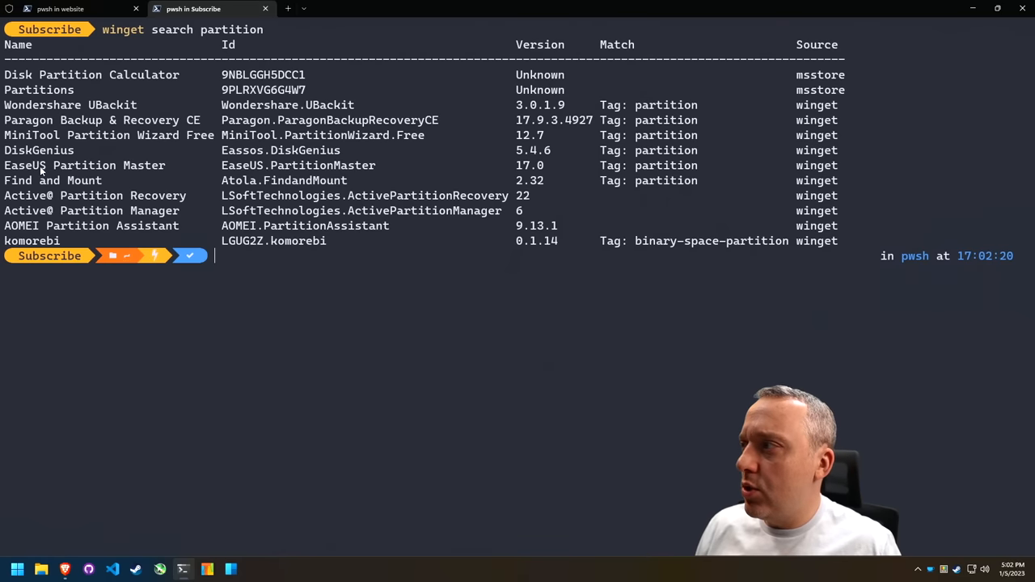
mouse_move(172, 173)
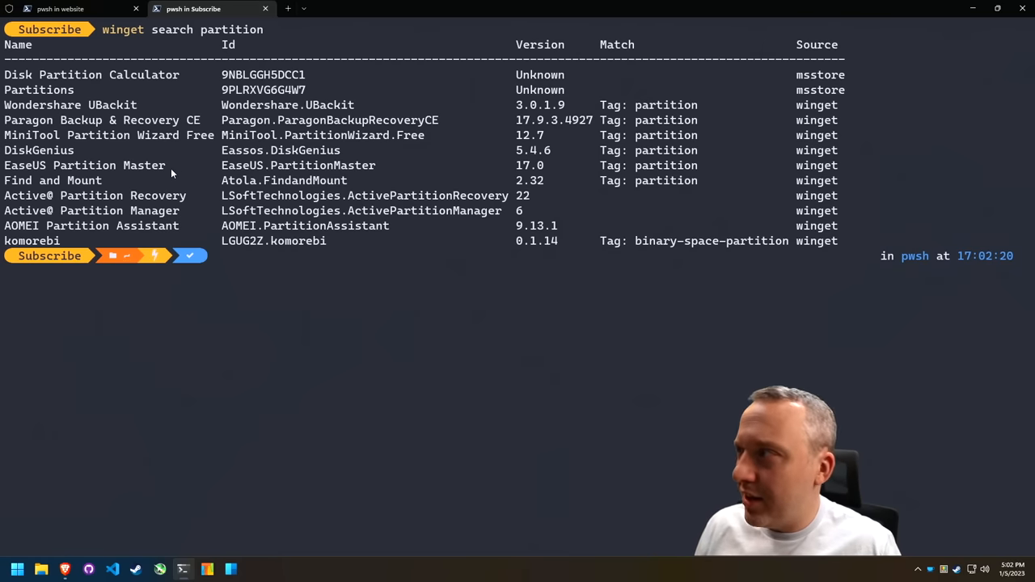
mouse_move(229, 135)
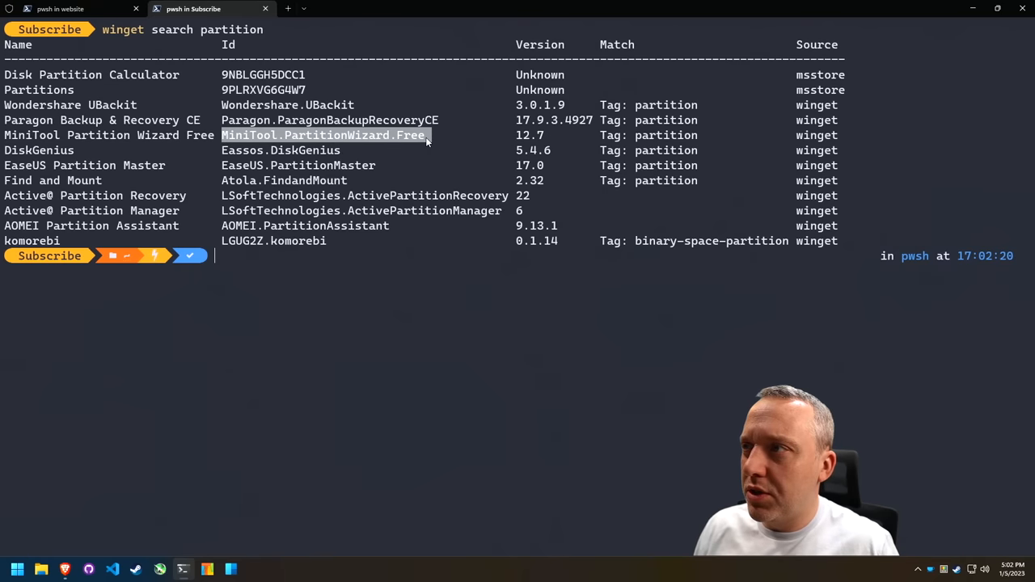
mouse_move(446, 233)
type("winget inst")
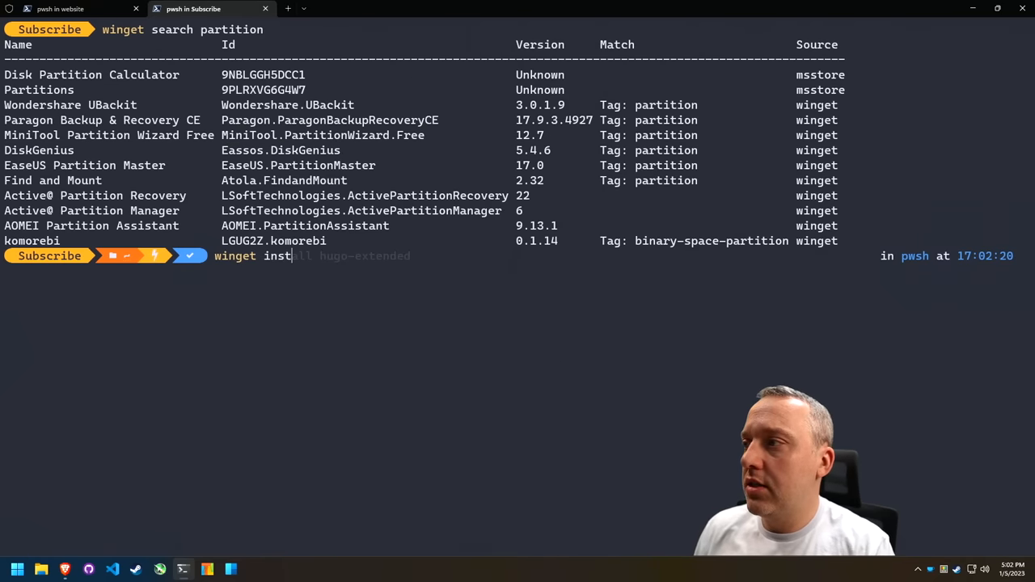
key("Enter")
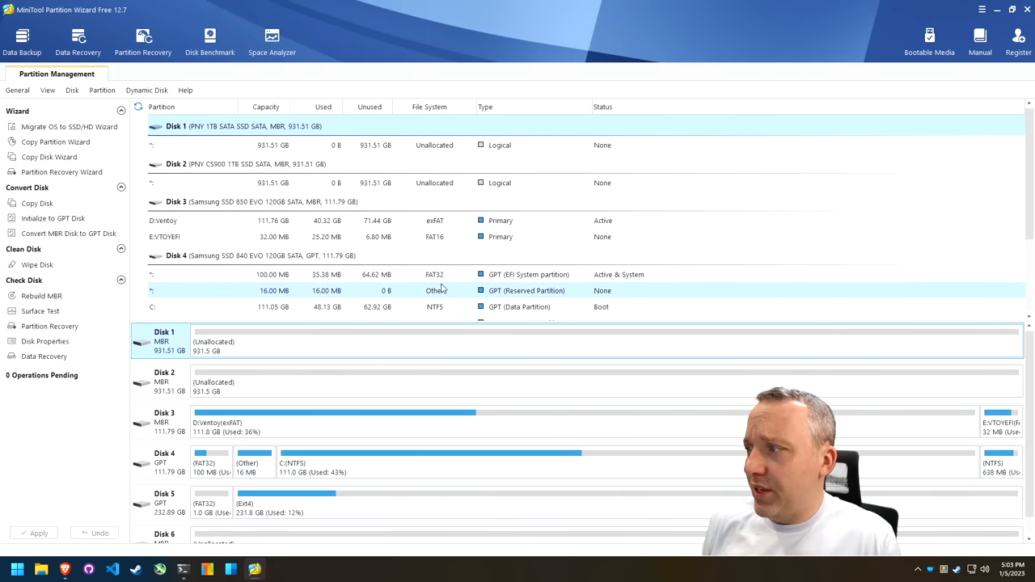
scroll("down", 3)
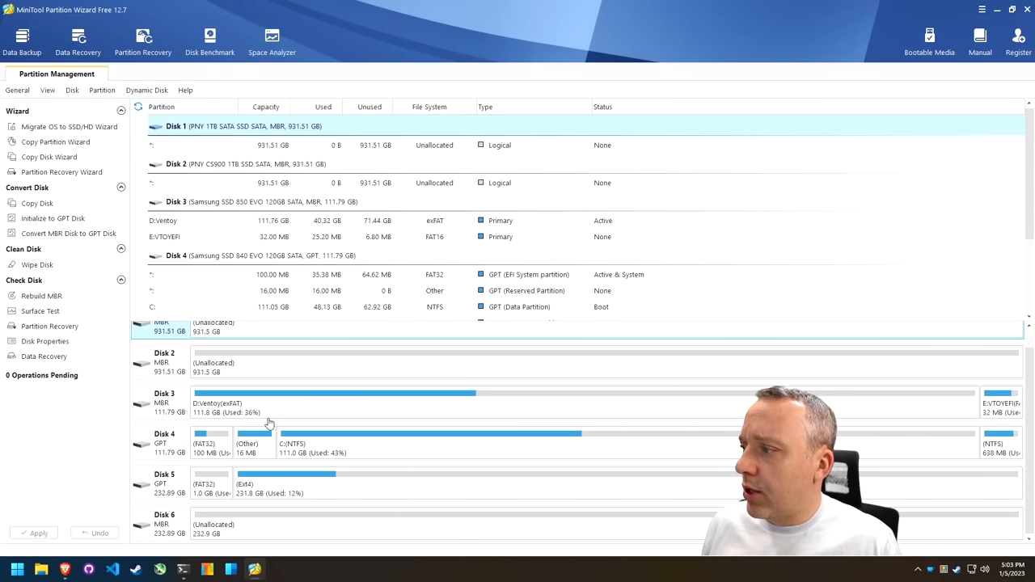
mouse_move(222, 546)
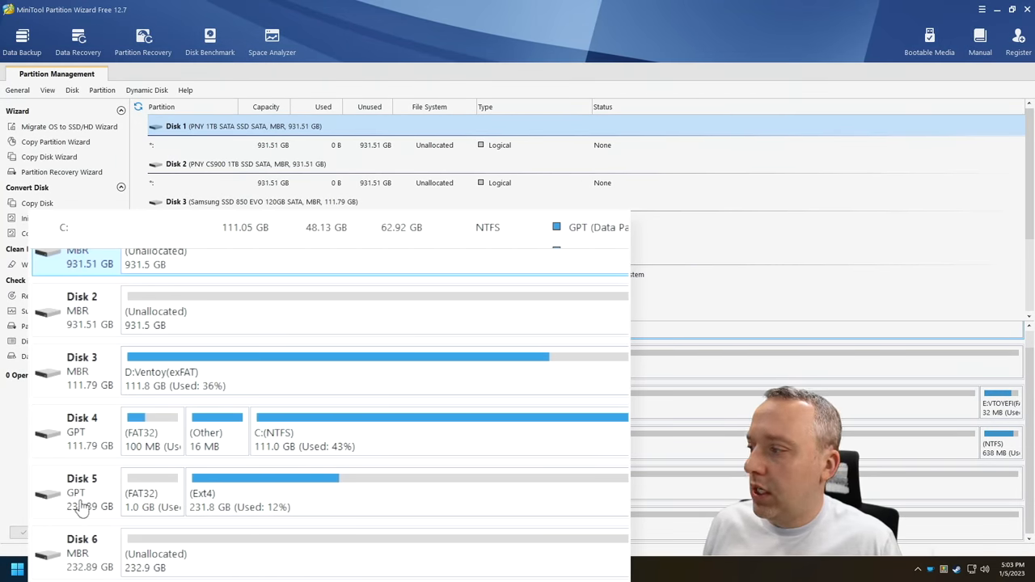
mouse_move(80, 525)
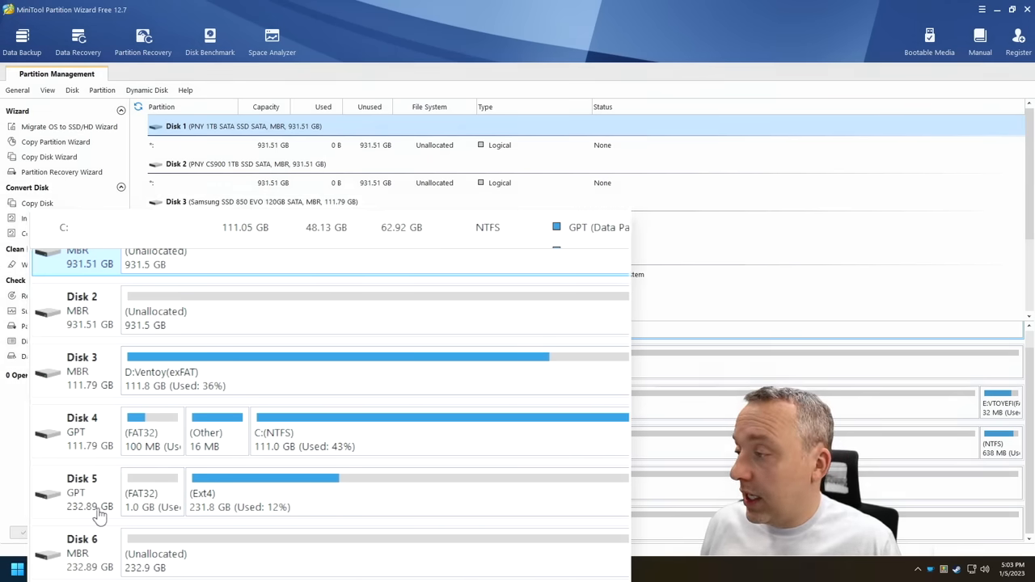
left_click(81, 493)
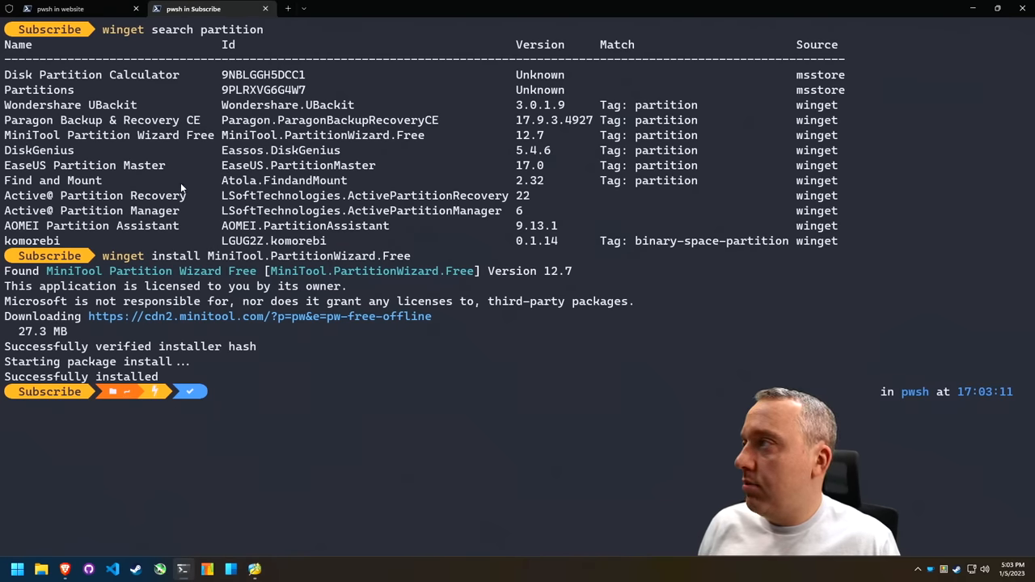
Step: Confirm MiniTool Partition Wizard Free installed and recall the 'winget search partition' command
type("winget search partition")
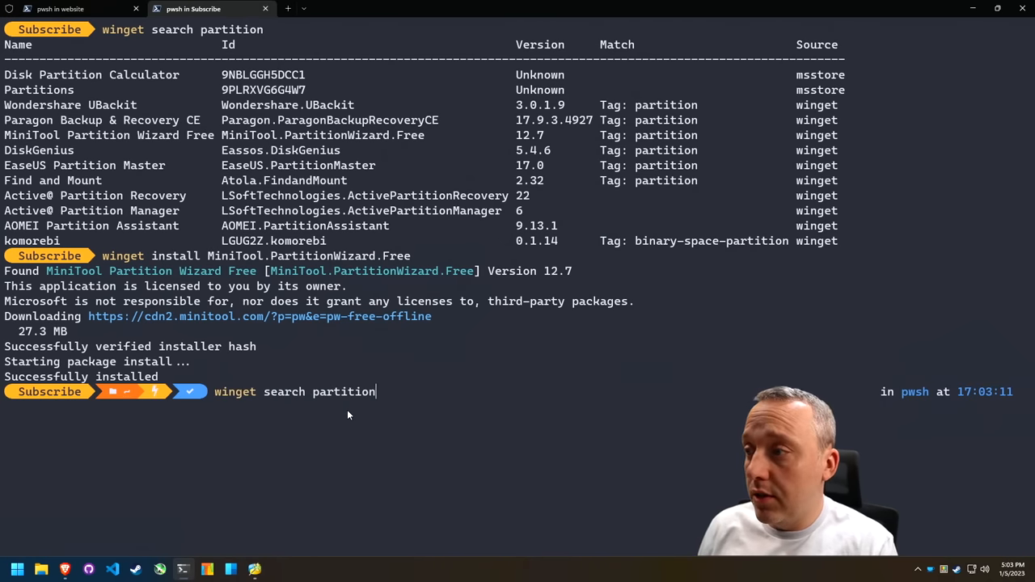
left_click(261, 569)
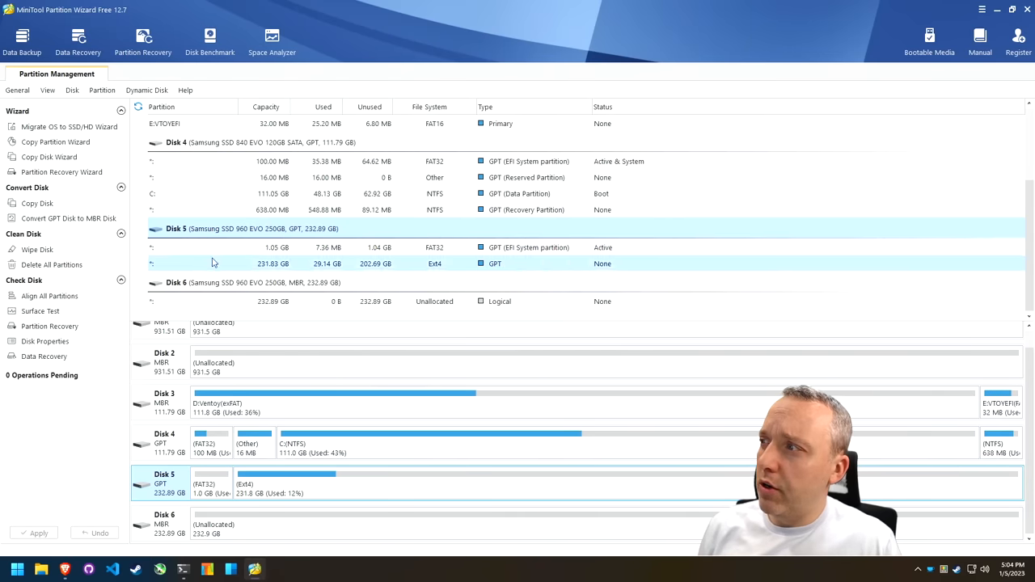
mouse_move(186, 558)
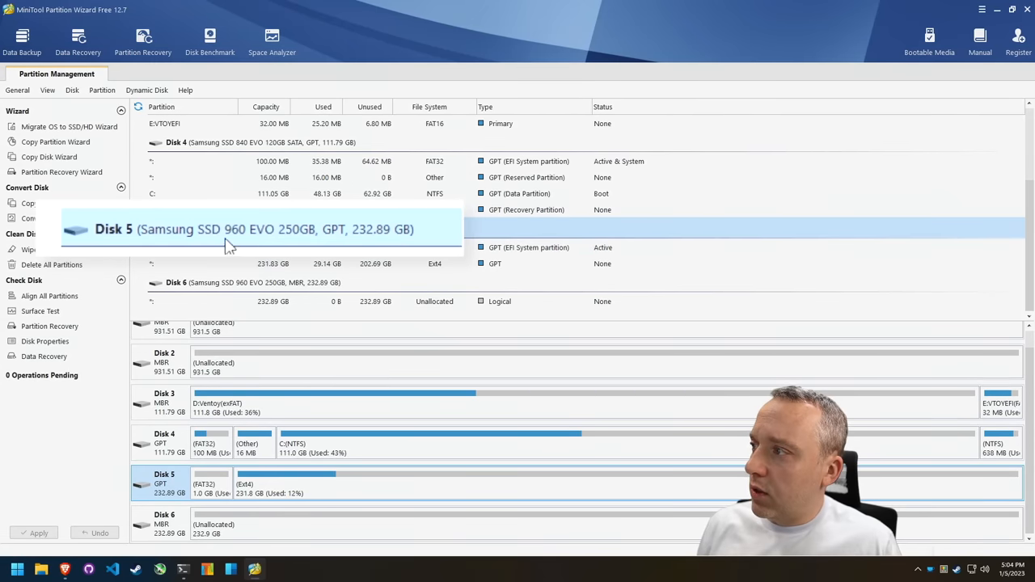
mouse_move(332, 244)
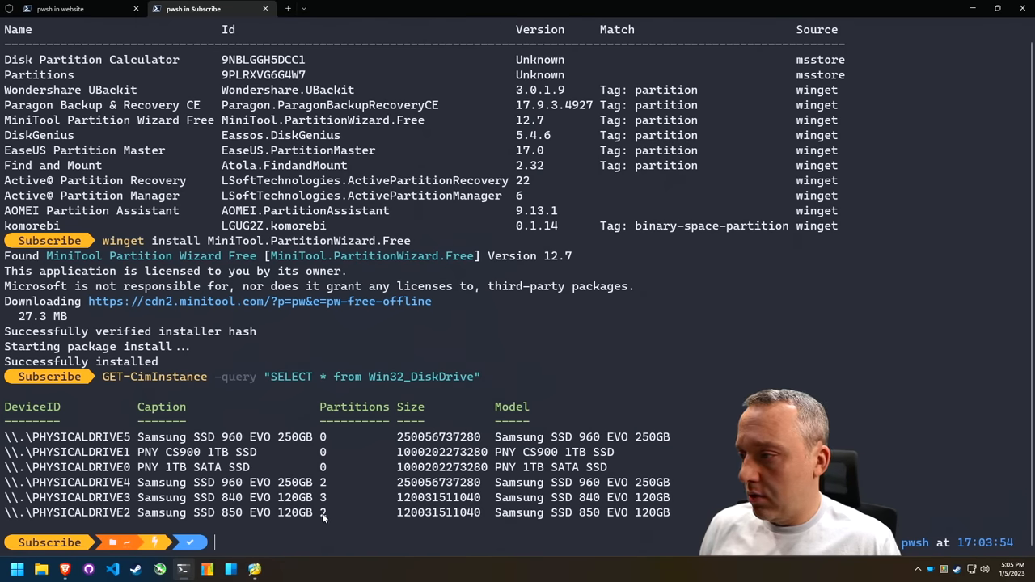
mouse_move(226, 482)
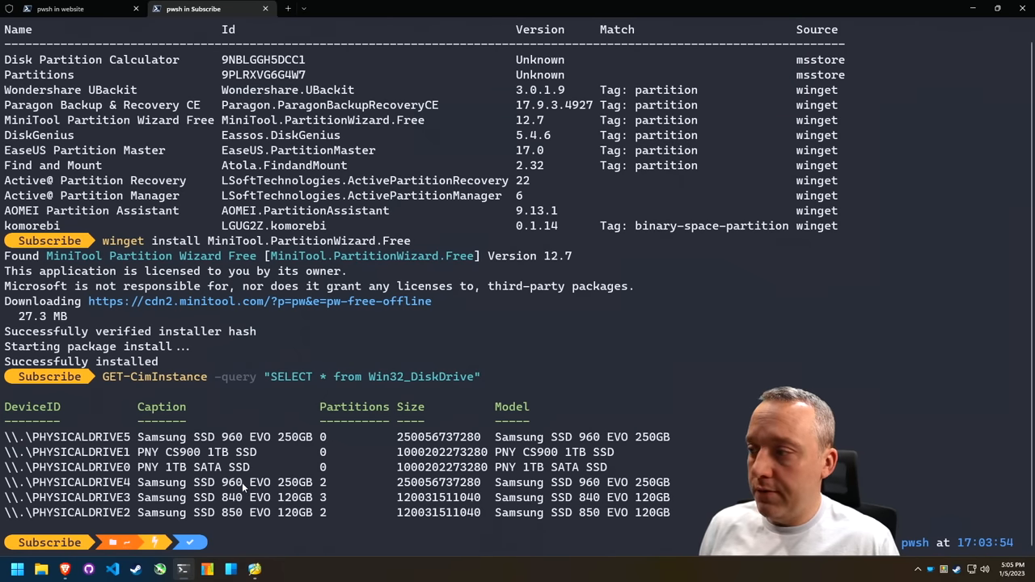
mouse_move(187, 485)
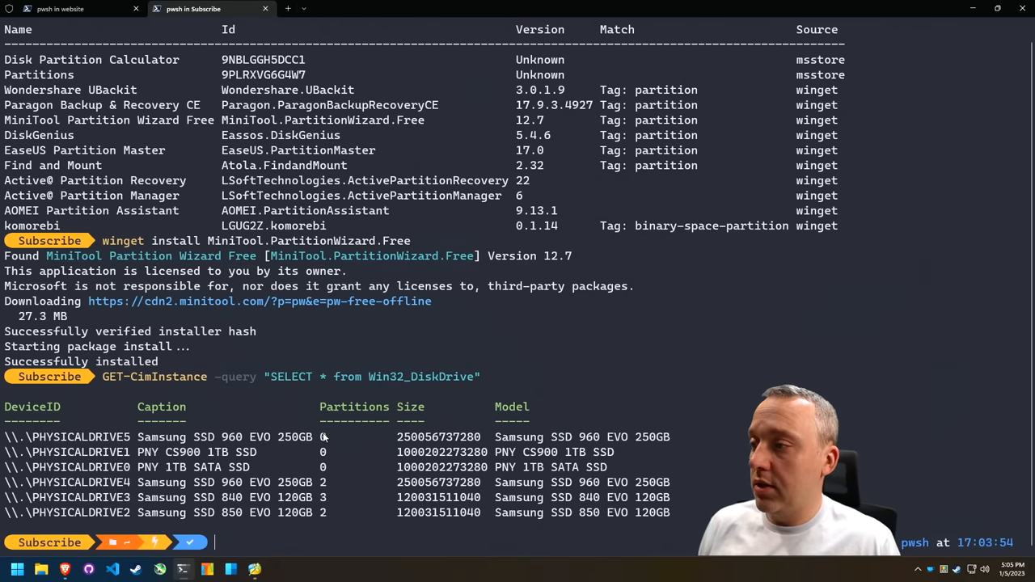
mouse_move(346, 438)
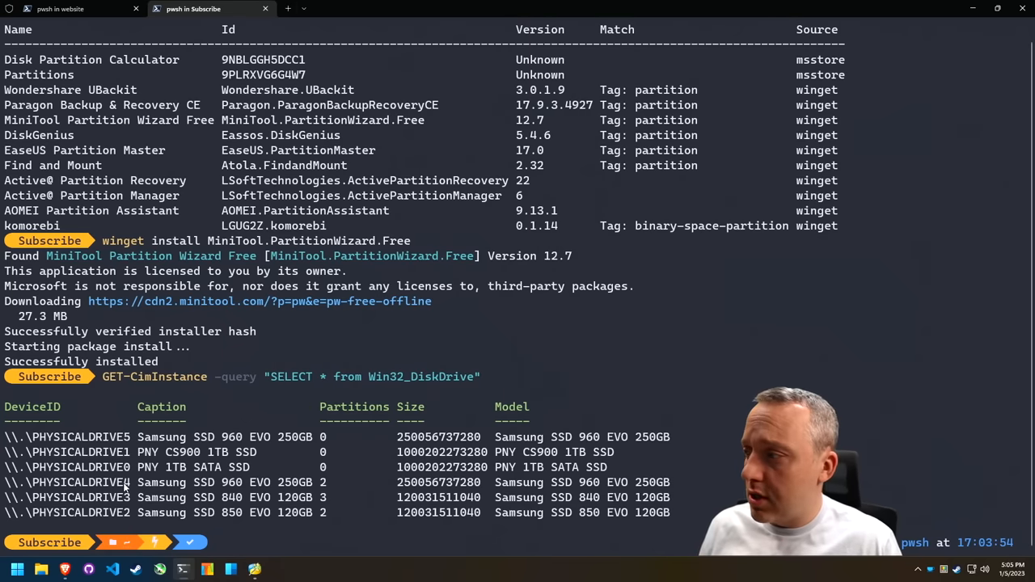
mouse_move(339, 474)
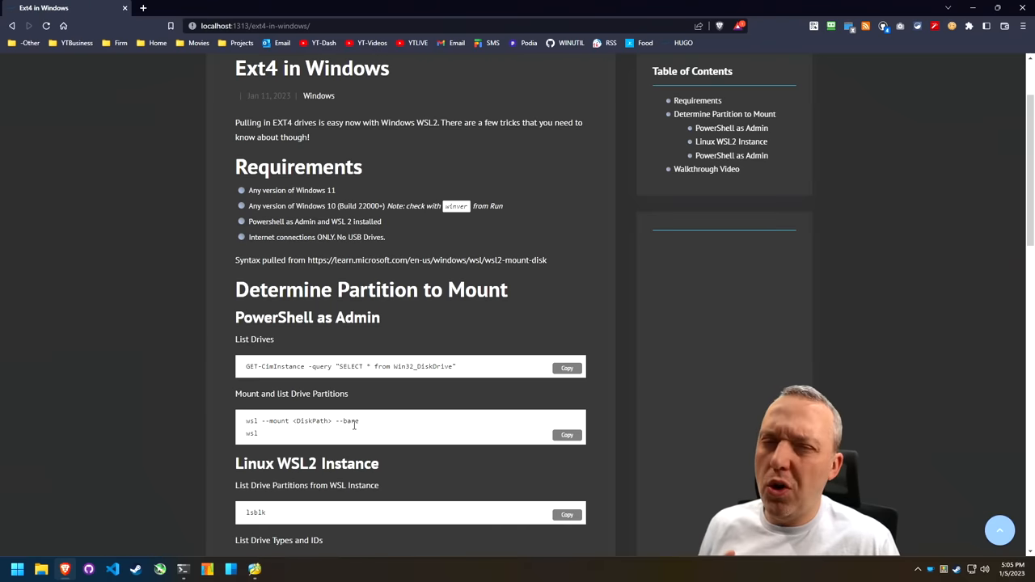
mouse_move(350, 430)
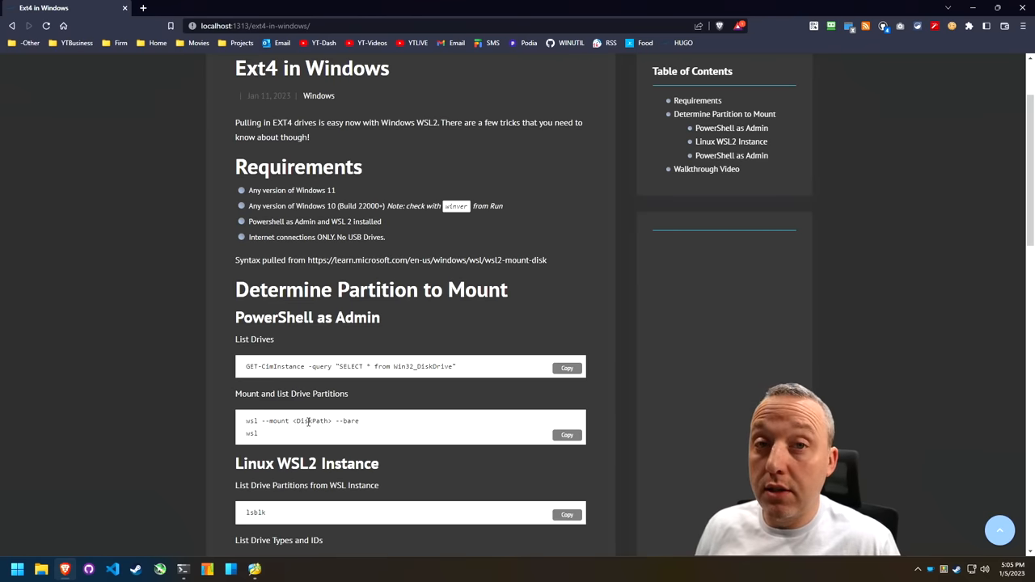
Step: Switch back to the PowerShell terminal listing PHYSICALDRIVE4, the Samsung SSD 960 EVO
left_click(194, 9)
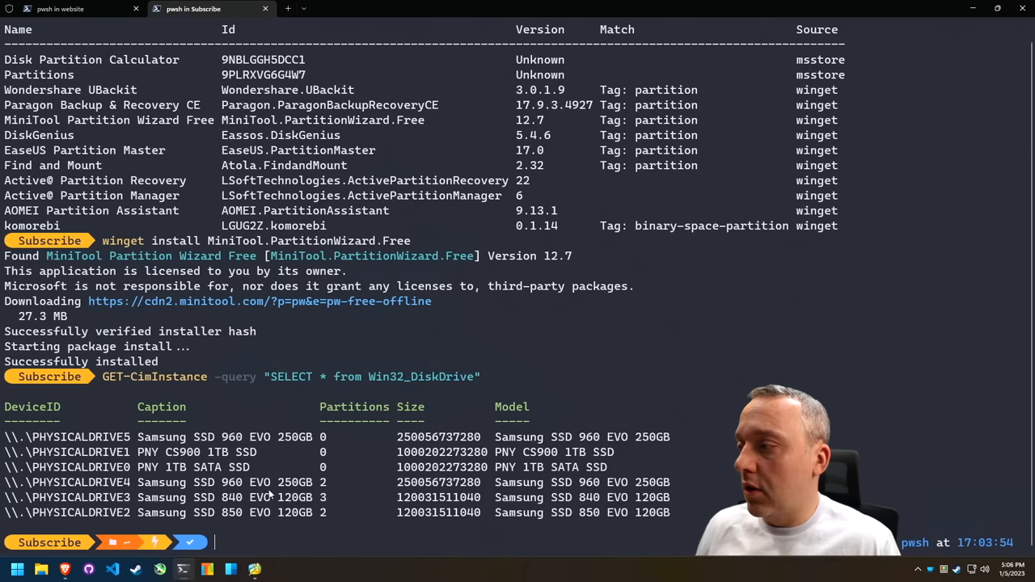
Step: Attach PHYSICALDRIVE4 with wsl --mount, getting error -22, then retry with --bare
type("wsl --mount \\\\.\\PHYSICALDRIVE0 --bare")
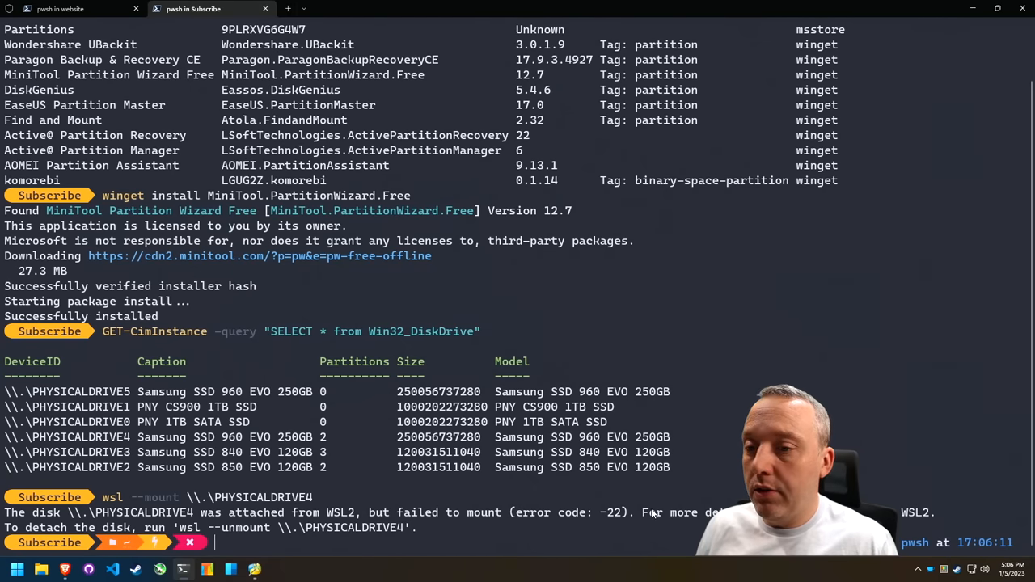
type("wsl --mount \\\\.\\PHYSICALDRIVE4")
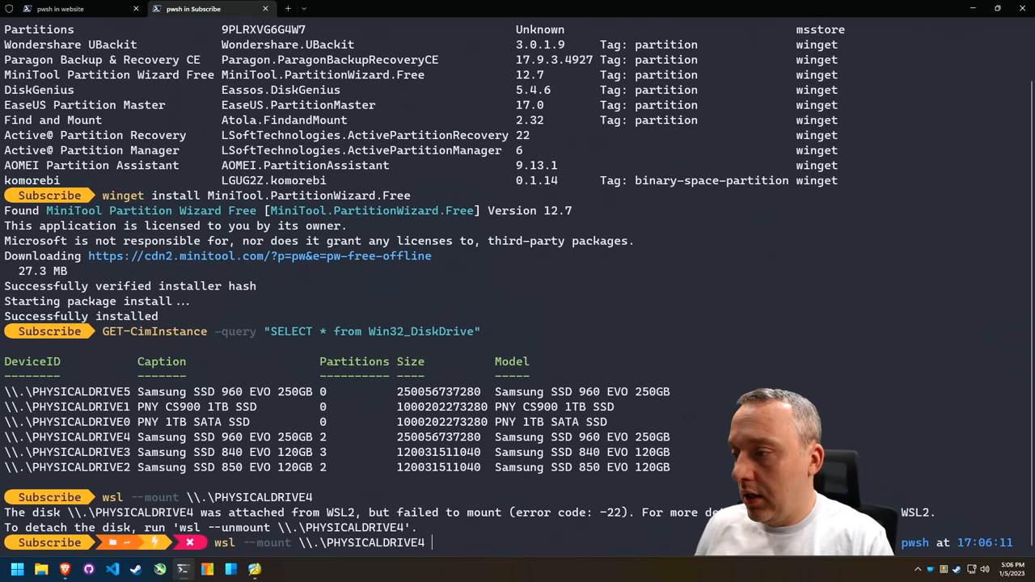
key("Enter")
type("wsl")
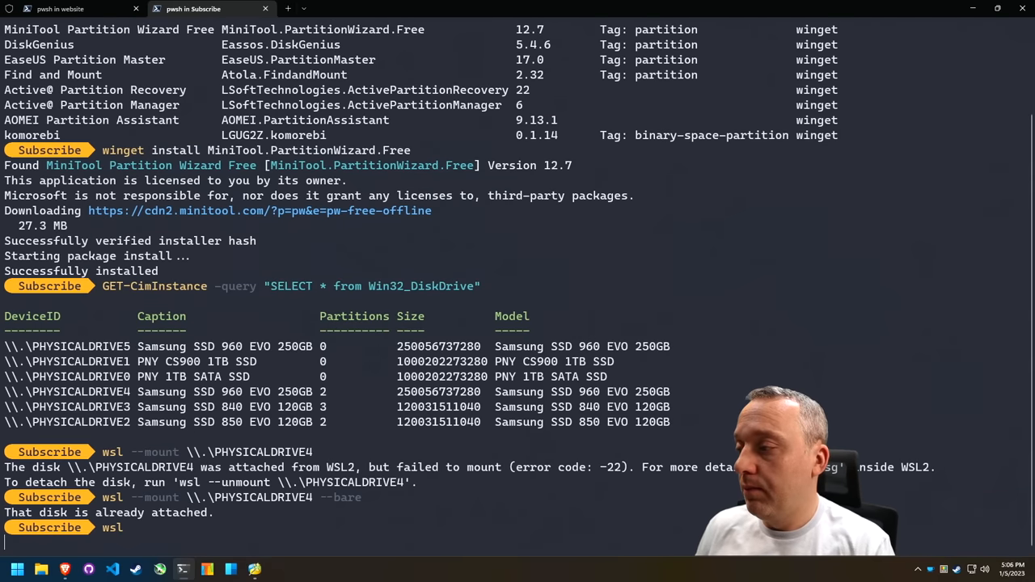
Step: Start the WSL Ubuntu shell and run lsblk, revealing disk sdb with sdb1 and sdb2
key("Enter")
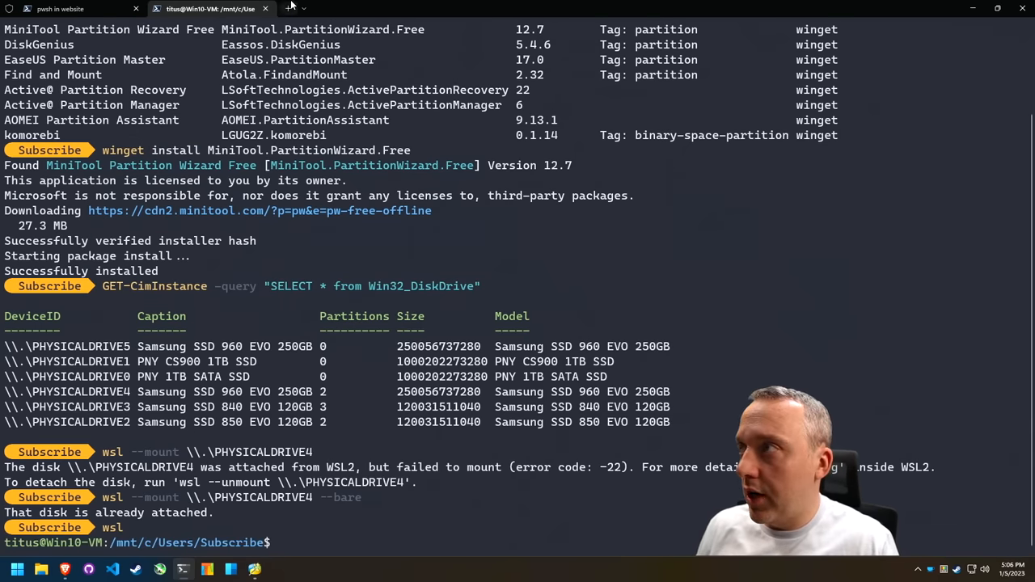
left_click(292, 9)
type("lsblk")
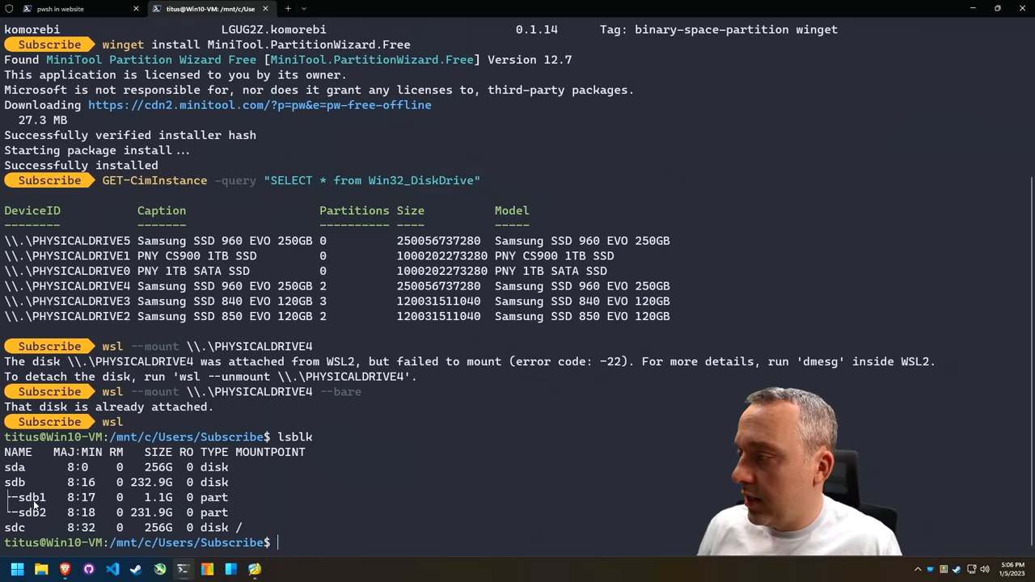
mouse_move(38, 513)
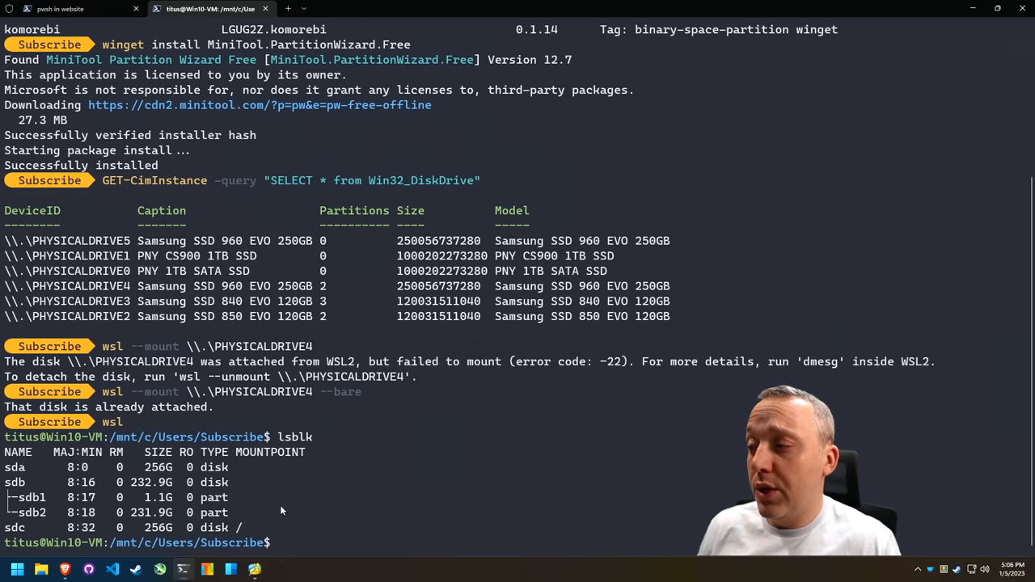
mouse_move(333, 523)
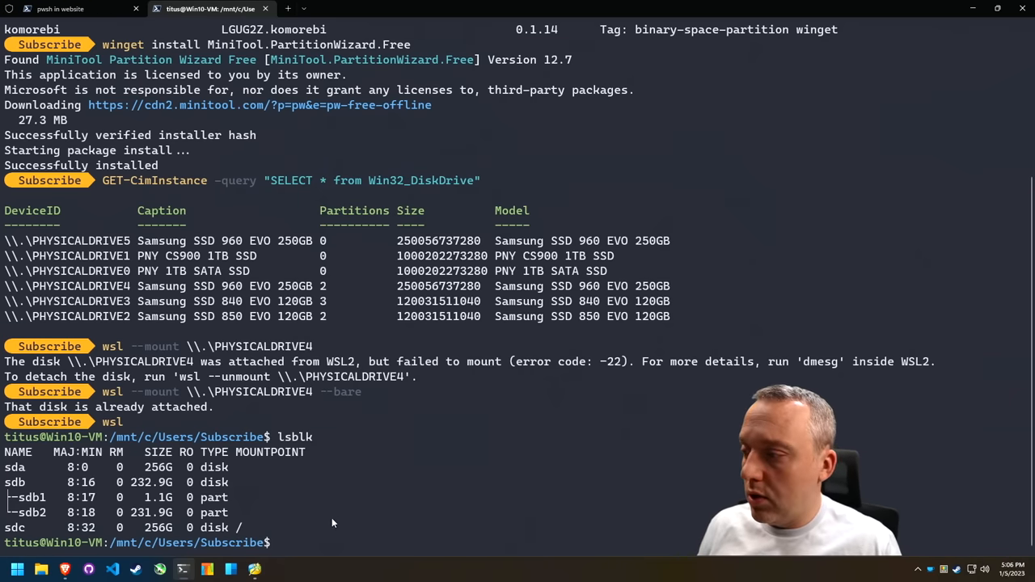
Step: Run sudo mount /dev/sdb2 /mnt/extra and sudo mkdir /mnt/extra in the Ubuntu shell
type("sudo")
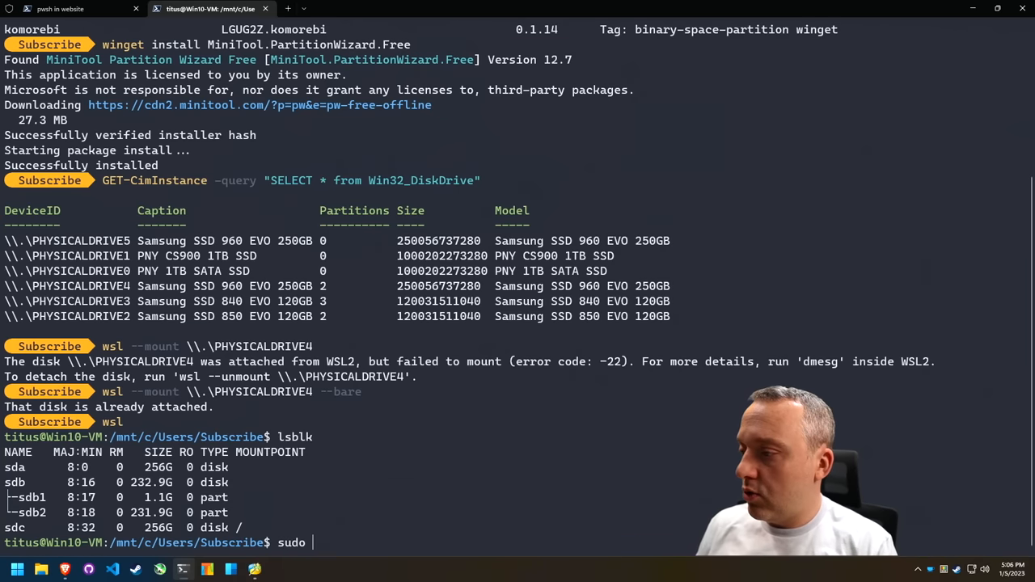
type("m")
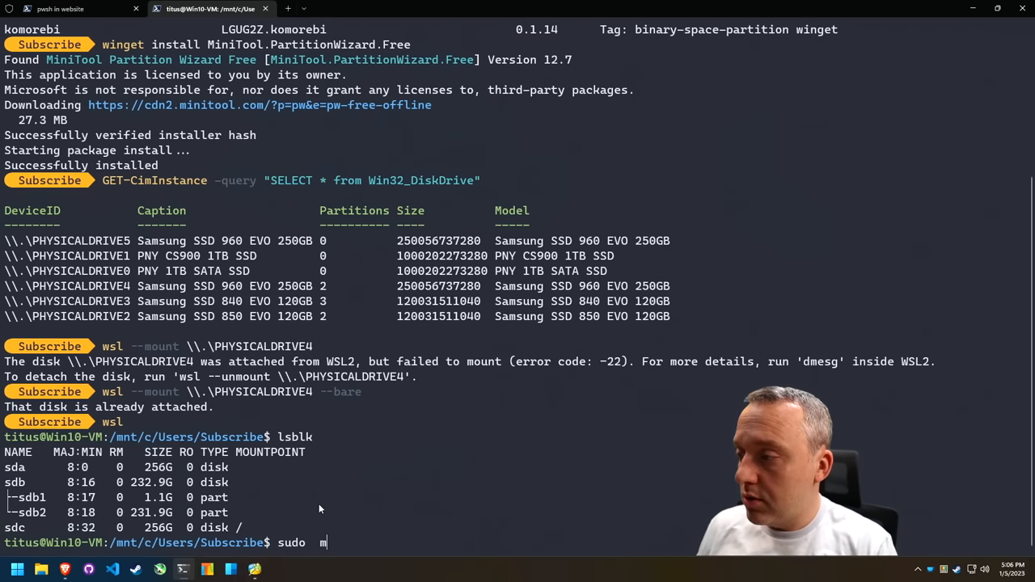
type("nt /dev/sdb2")
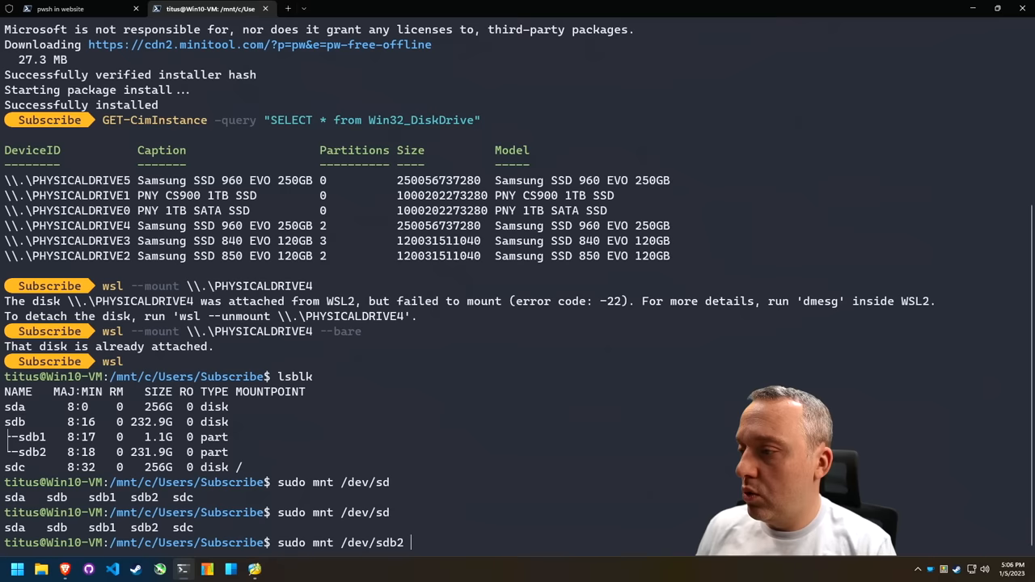
type("/mnt/extra")
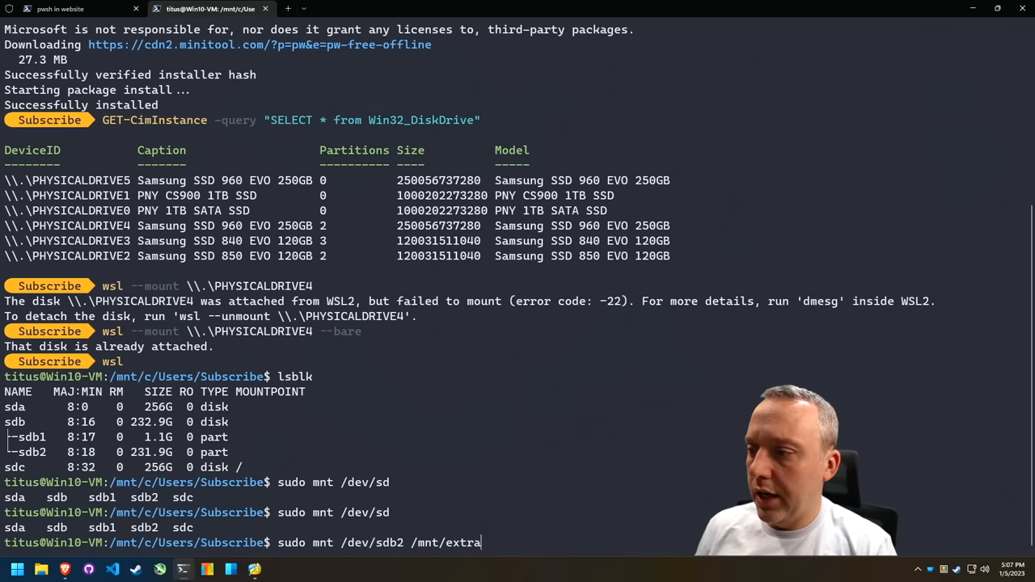
key("Return")
type("sudo mount /dev/sdb2 /mnt/extra")
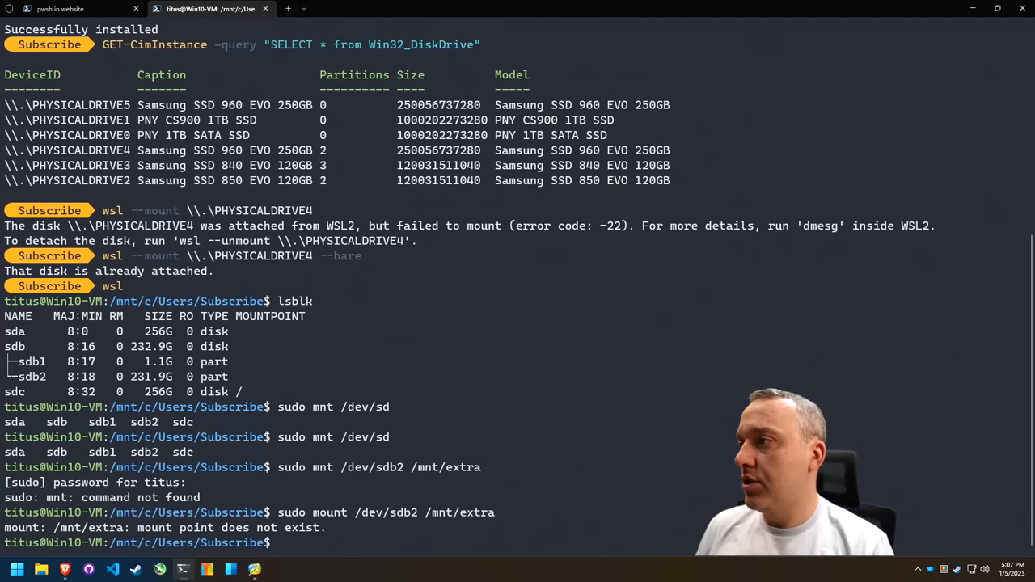
type("mkdir")
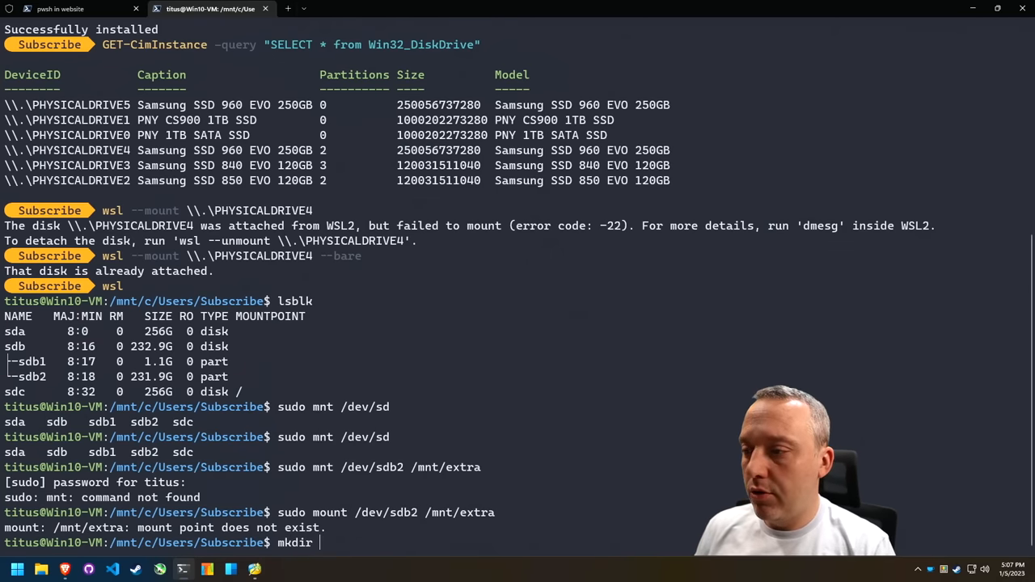
type("/mnt/extra")
type("c")
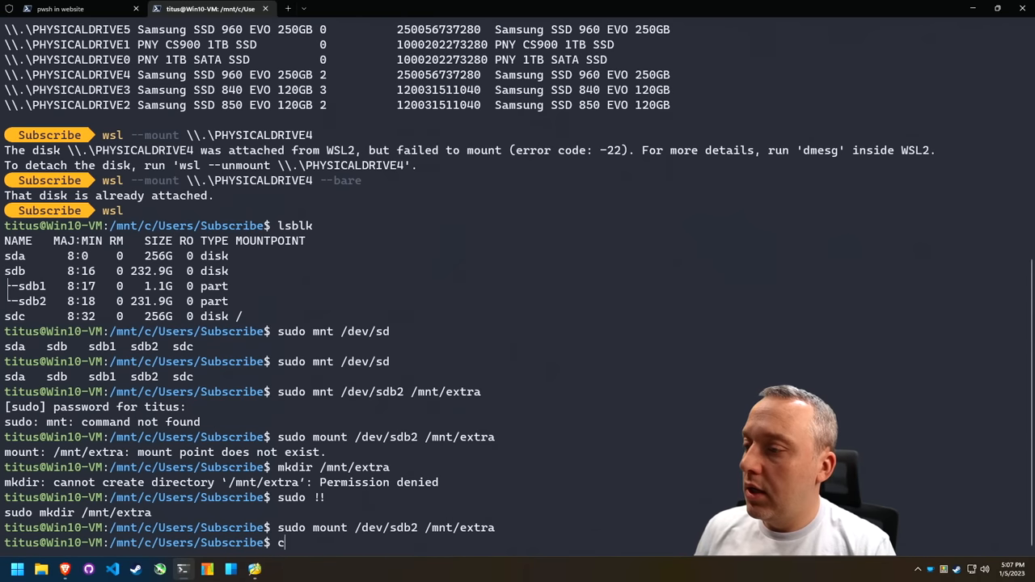
type("d /mnt/e")
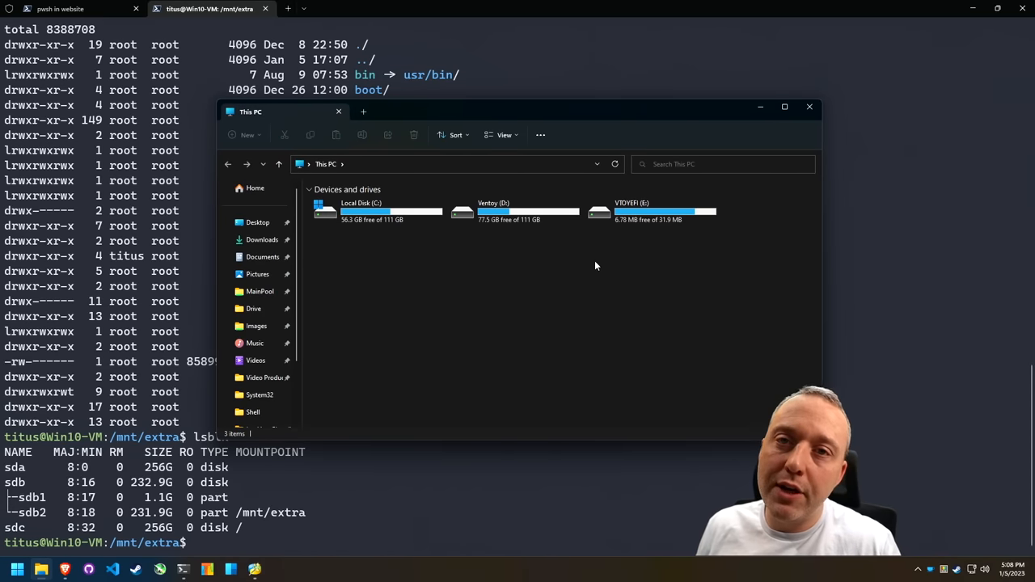
mouse_move(429, 245)
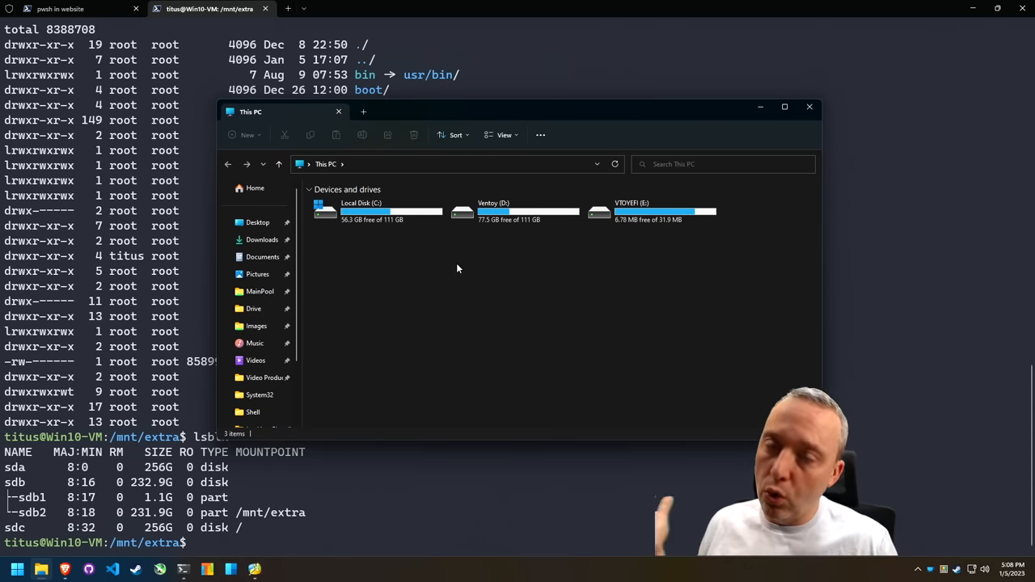
mouse_move(557, 309)
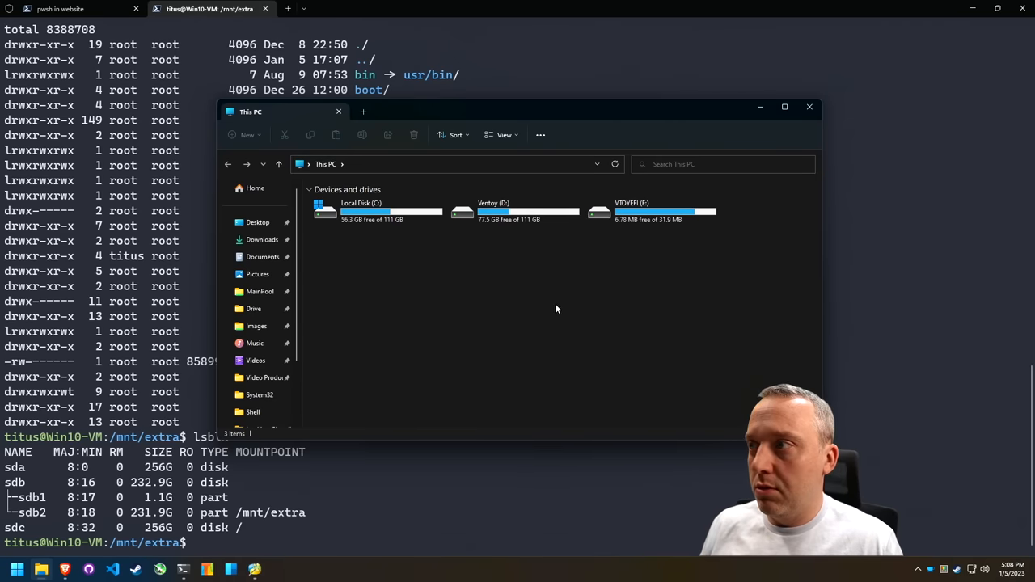
mouse_move(594, 309)
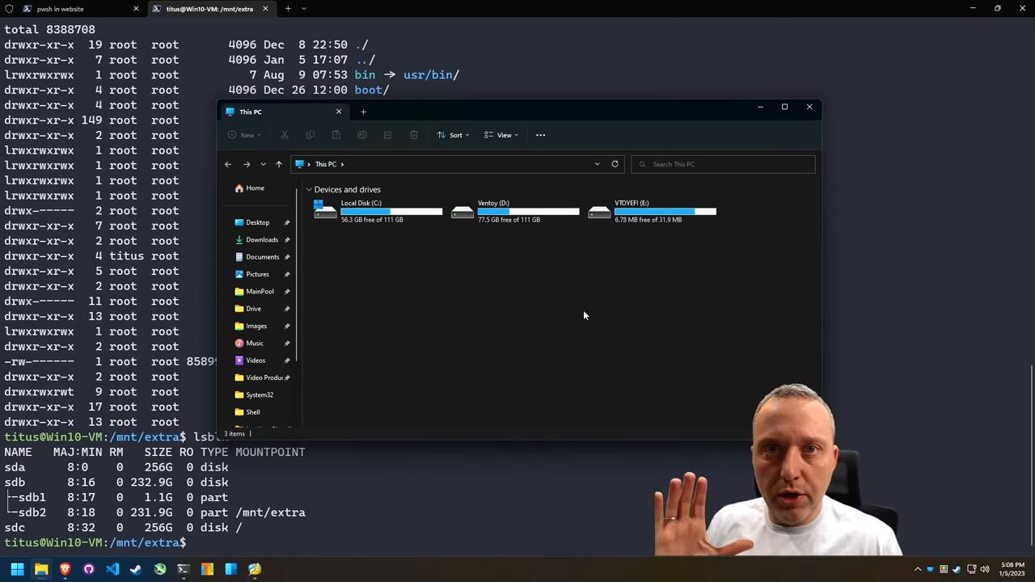
mouse_move(561, 323)
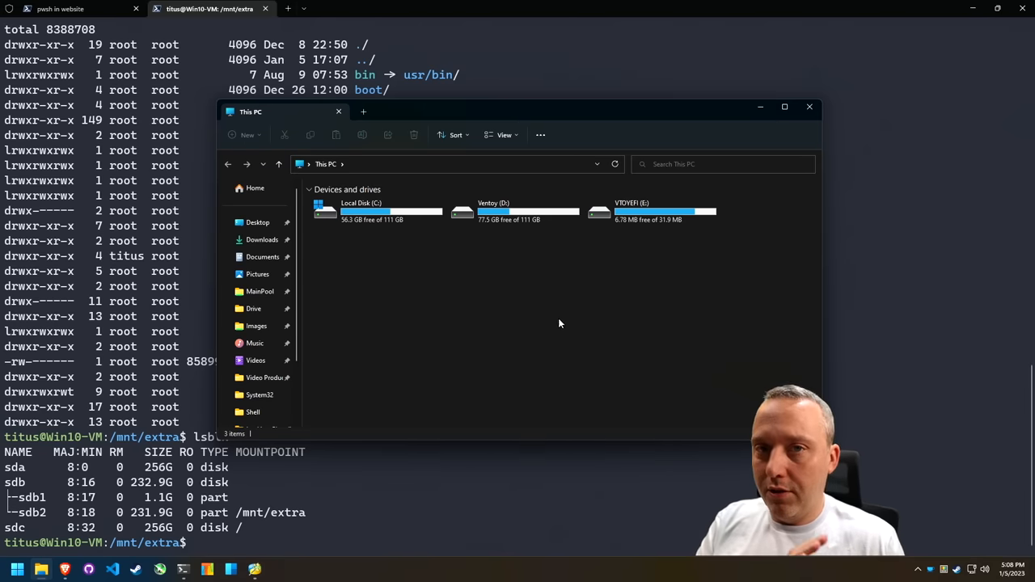
mouse_move(569, 309)
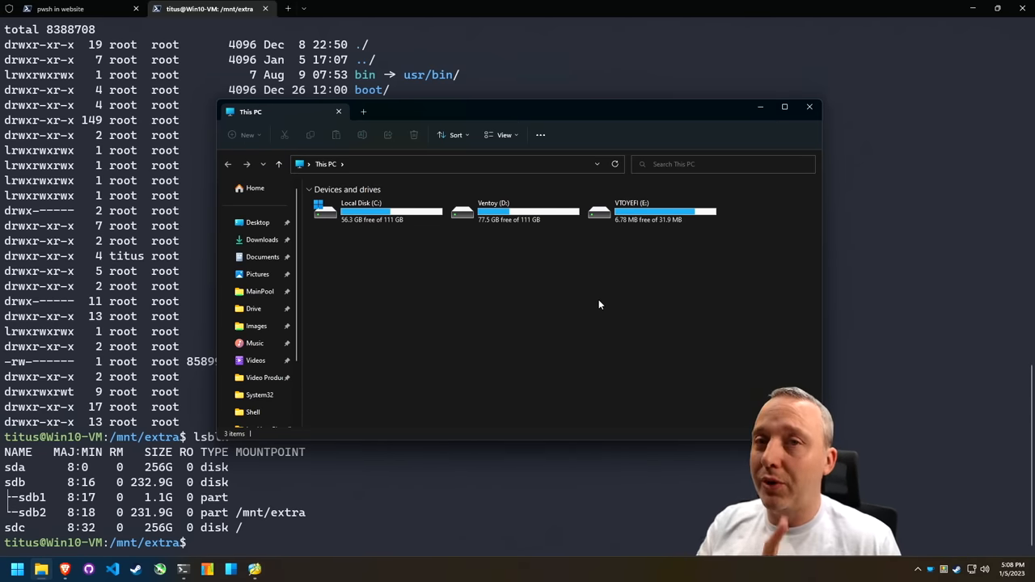
Step: Close the This PC window, which lists only drives C, D and E
left_click(809, 106)
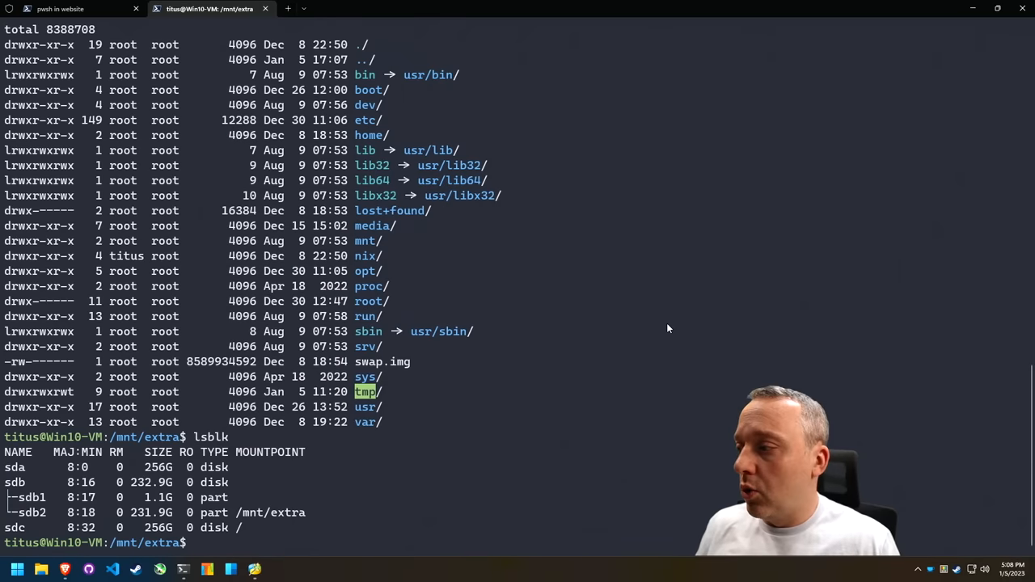
Step: Type a sudo command in the Ubuntu shell before ending the terminal session
type("sud")
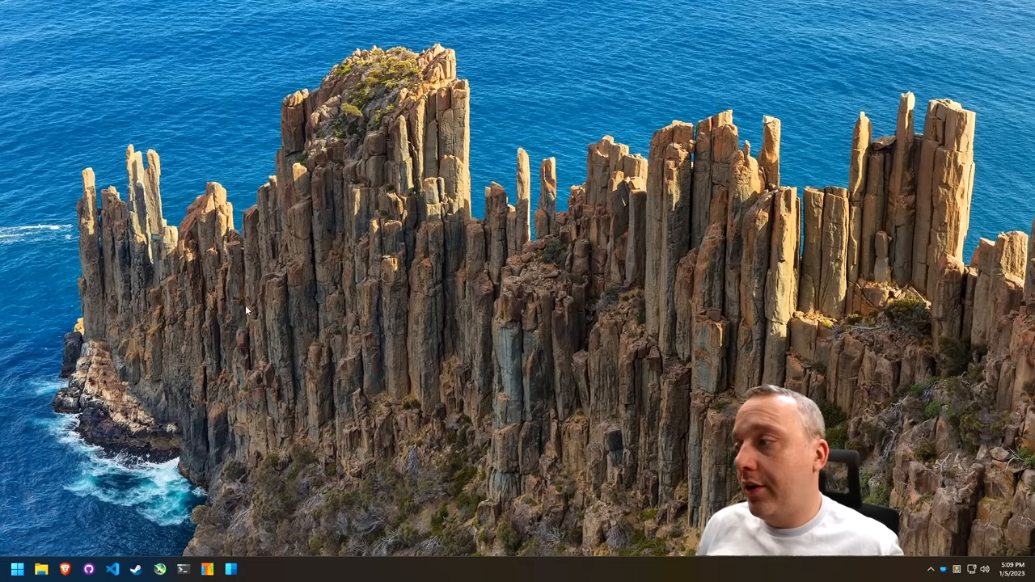
mouse_move(184, 571)
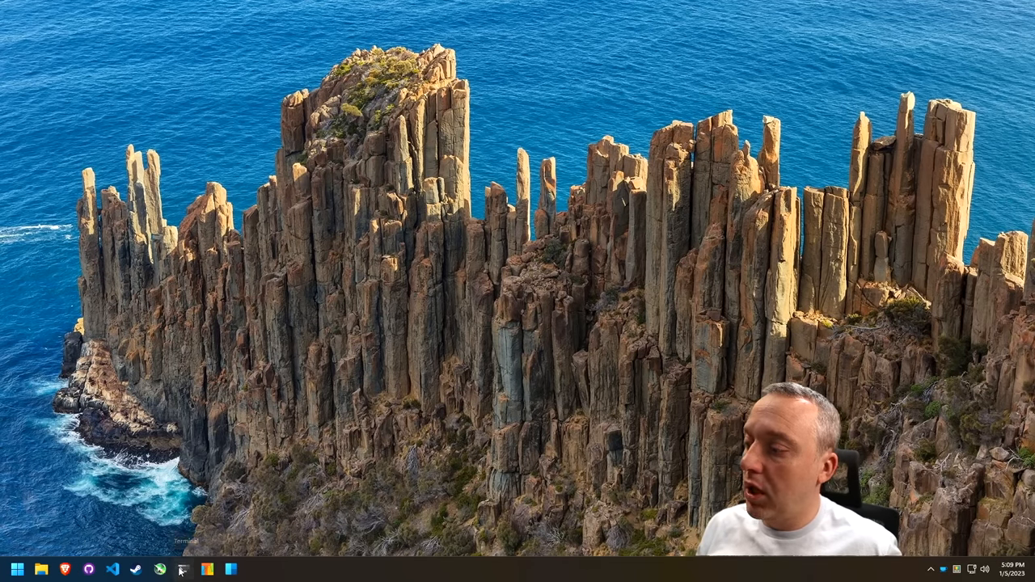
Step: Launch a new Windows Terminal from the taskbar for the Win32_DiskDrive query
left_click(184, 569)
type("GET-CimInstance -query \"SELECT * from Win32_DiskDrive")
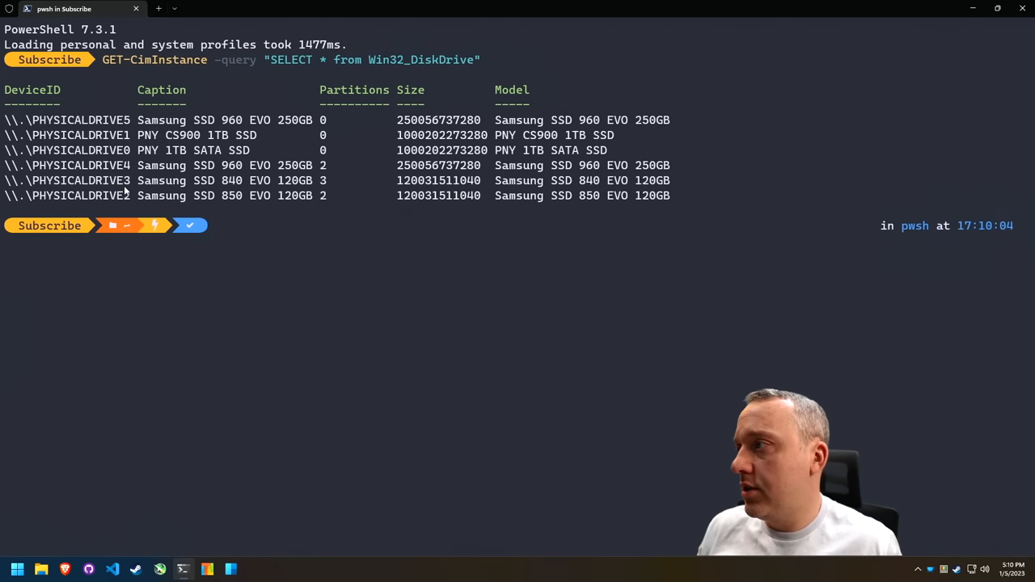
Step: Enter 'wsl --mount \\.\PHYSICALDRIVE4 --bare' at the PowerShell prompt without running it
type("wsl")
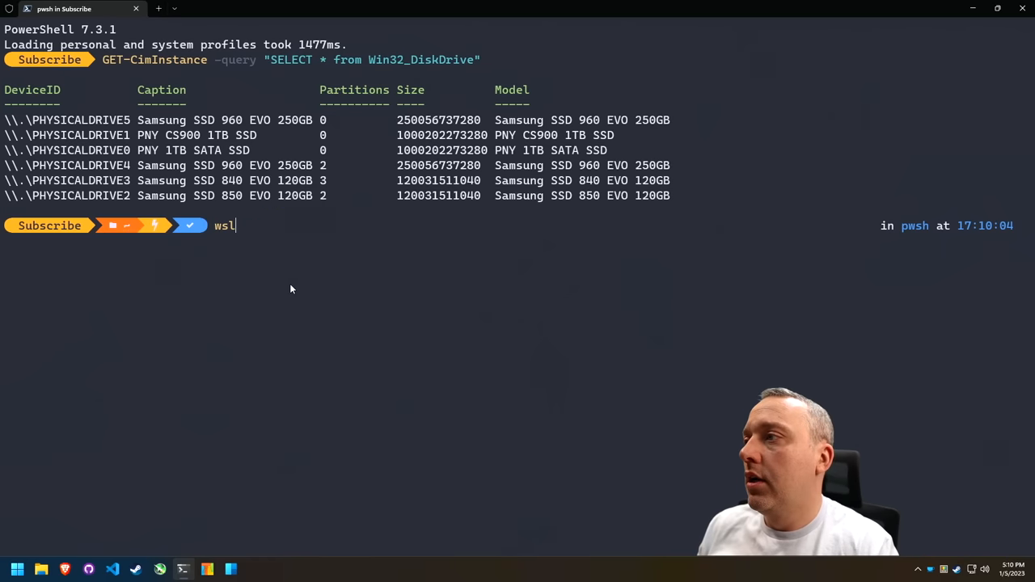
type("--mount \\\\.\\PHYSICALDRIVE4 --bare")
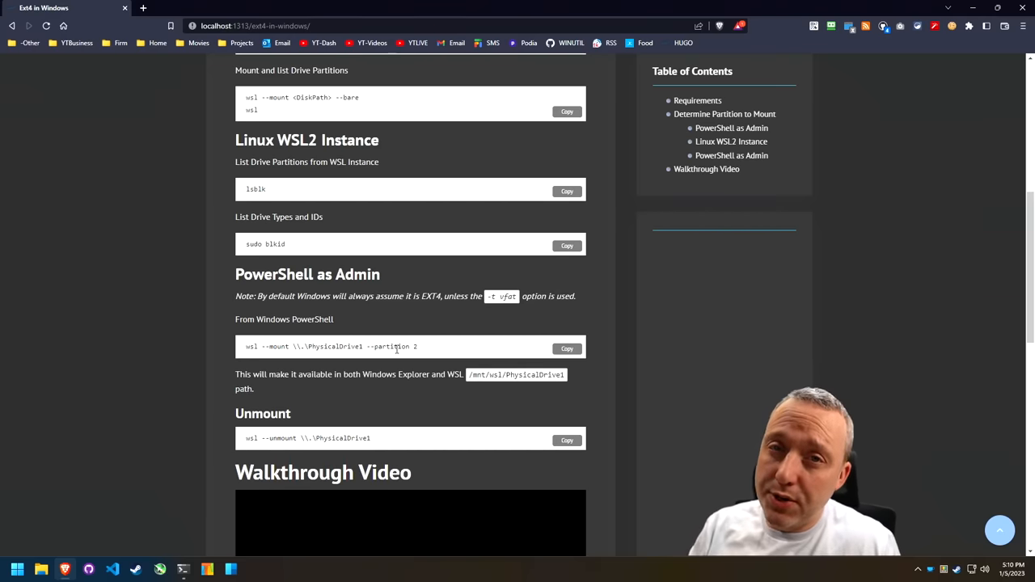
mouse_move(386, 340)
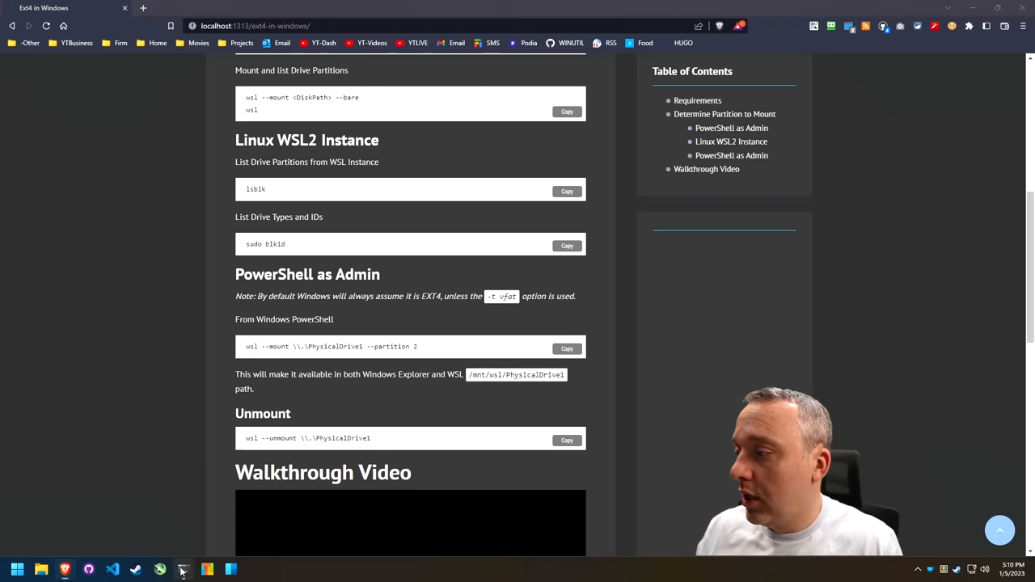
Step: Return to the PowerShell terminal after checking the guide's --partition 2 command
left_click(183, 569)
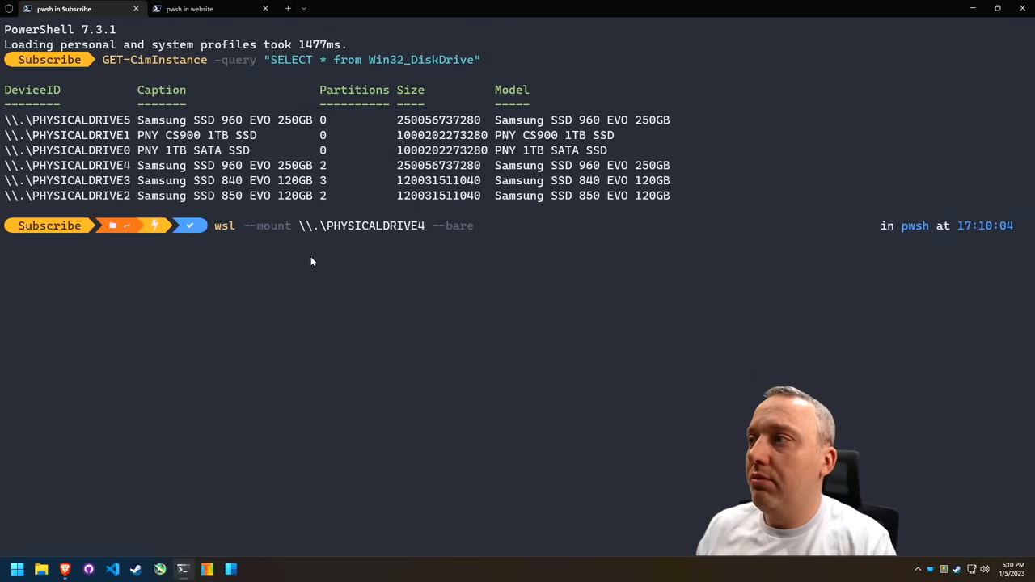
Step: Run wsl --mount for PHYSICALDRIVE4 with --partition 2 and bring up File Explorer
type("--partition 2")
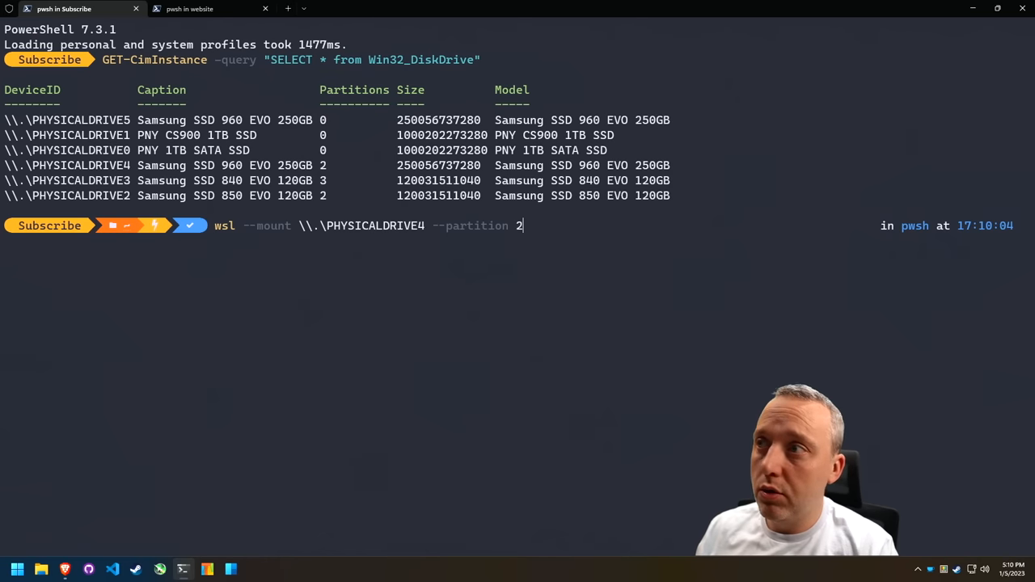
key("Enter")
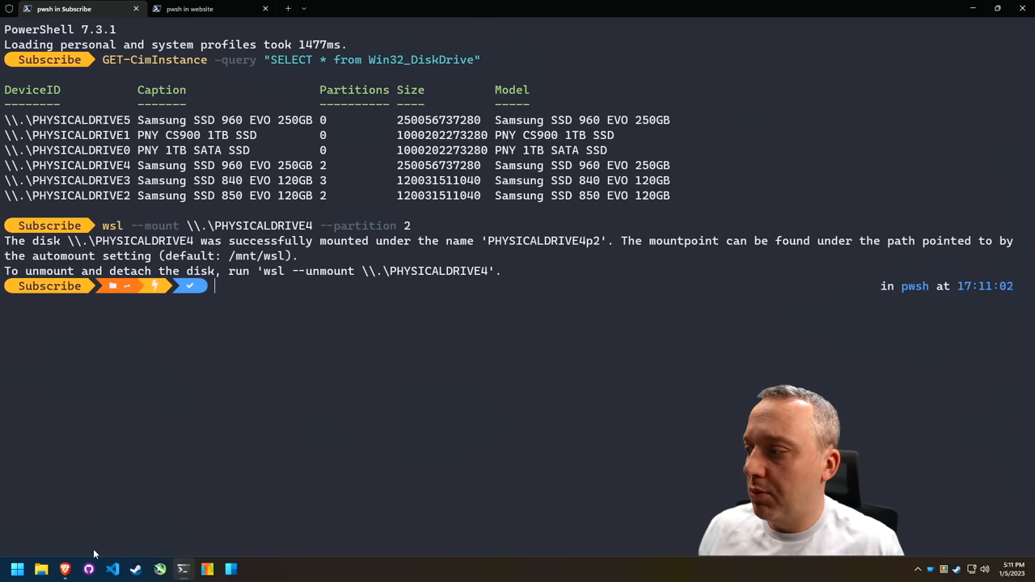
left_click(40, 569)
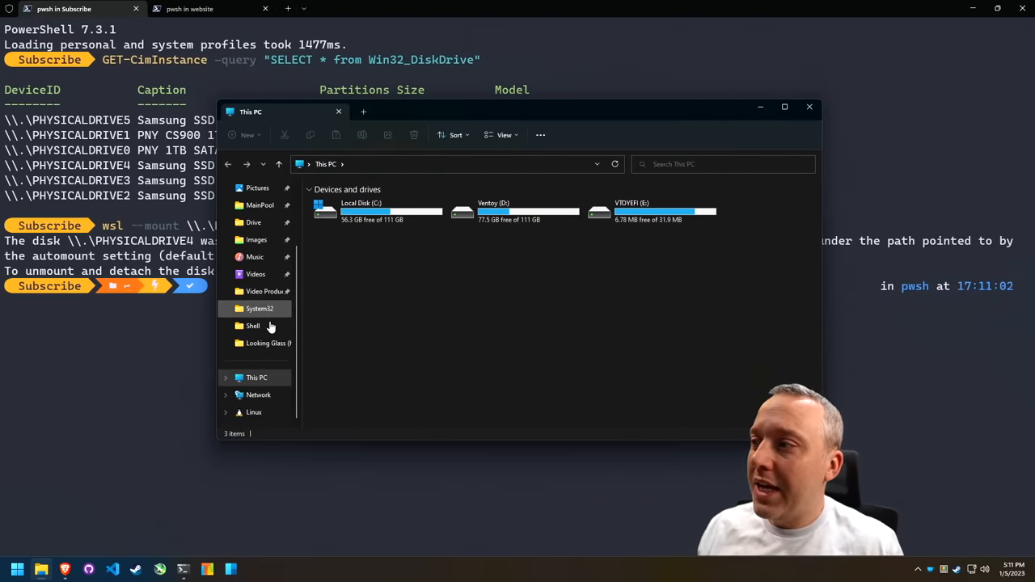
Step: Browse Linux > Ubuntu > mnt > wsl > PHYSICALDRIVE4p2 to view the partition's root folders
left_click(253, 413)
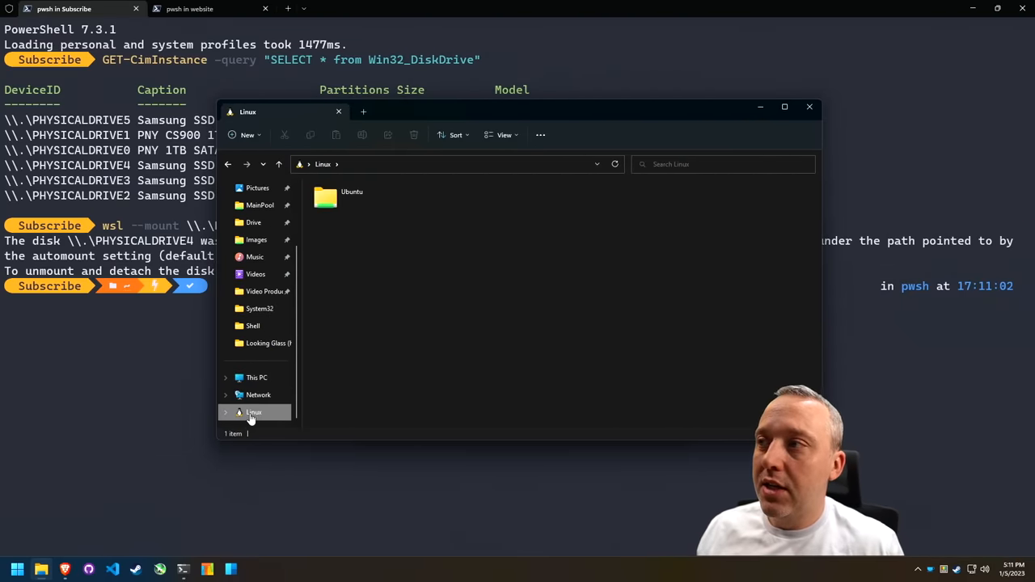
left_click(325, 196)
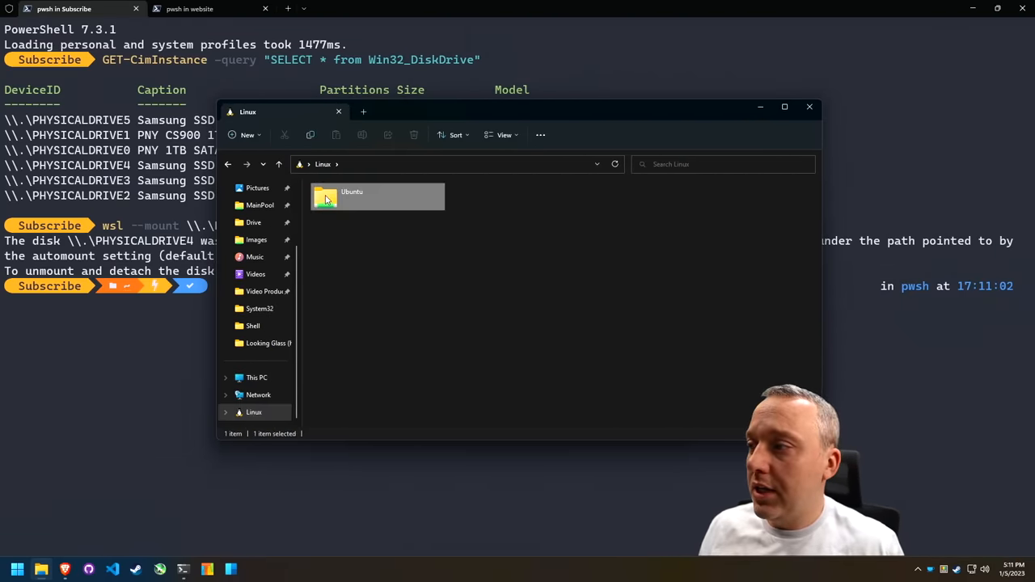
double_click(350, 196)
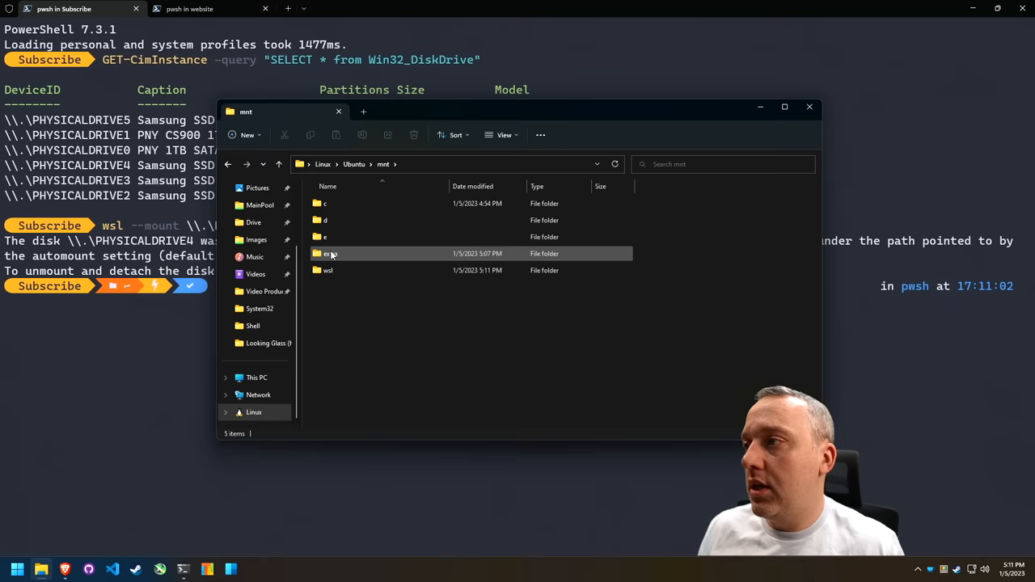
double_click(326, 270)
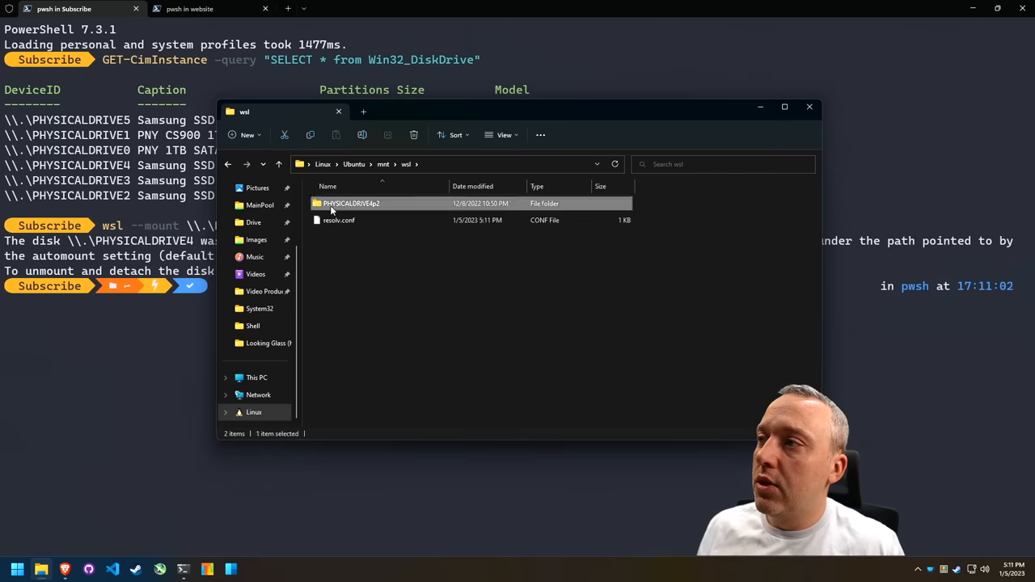
double_click(351, 203)
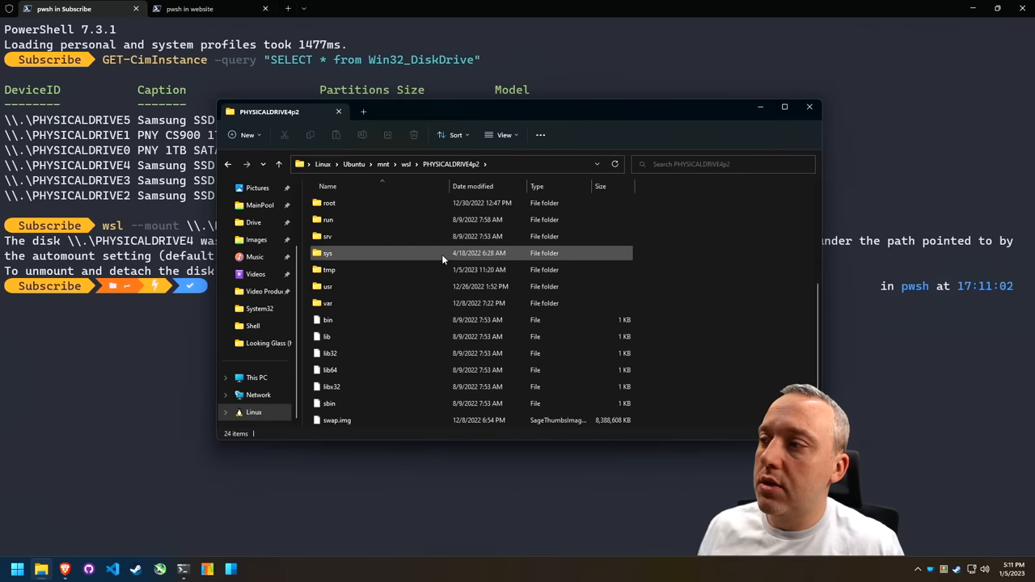